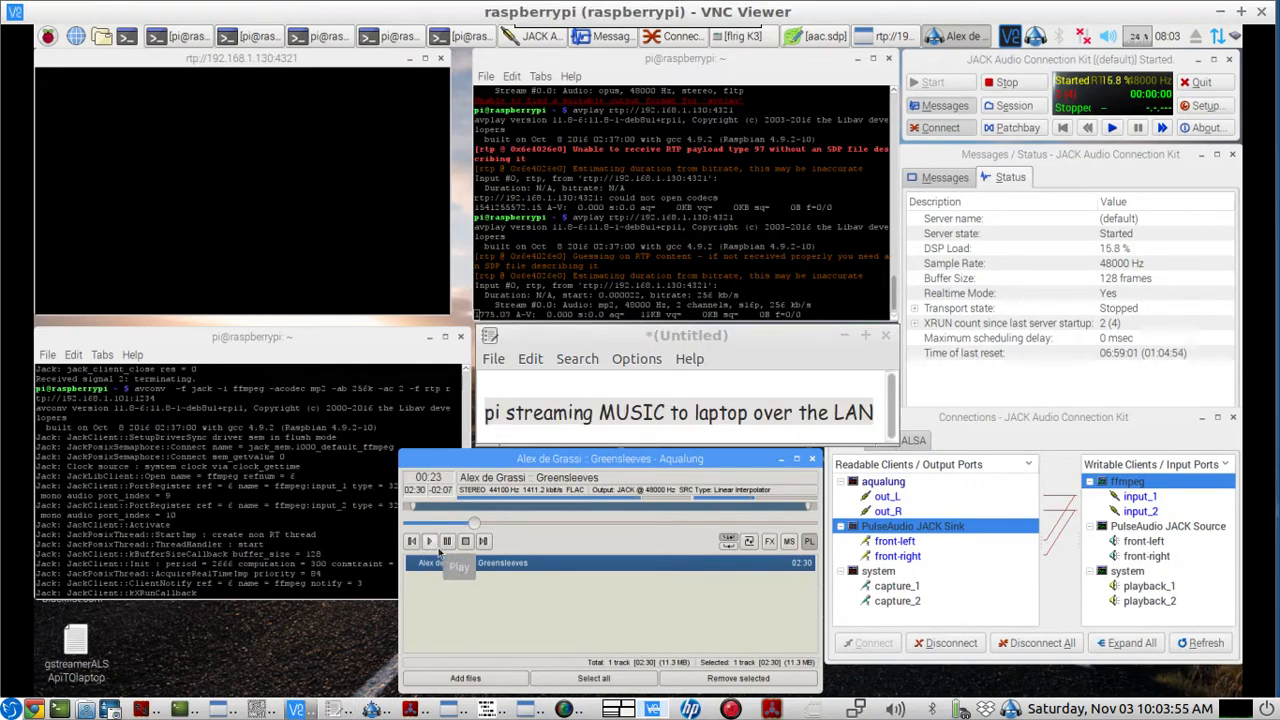
- Minimize the VNC Viewer window to reveal the laptop desktop with Catia
{"action": "left_click", "coordinate": [428, 540]}
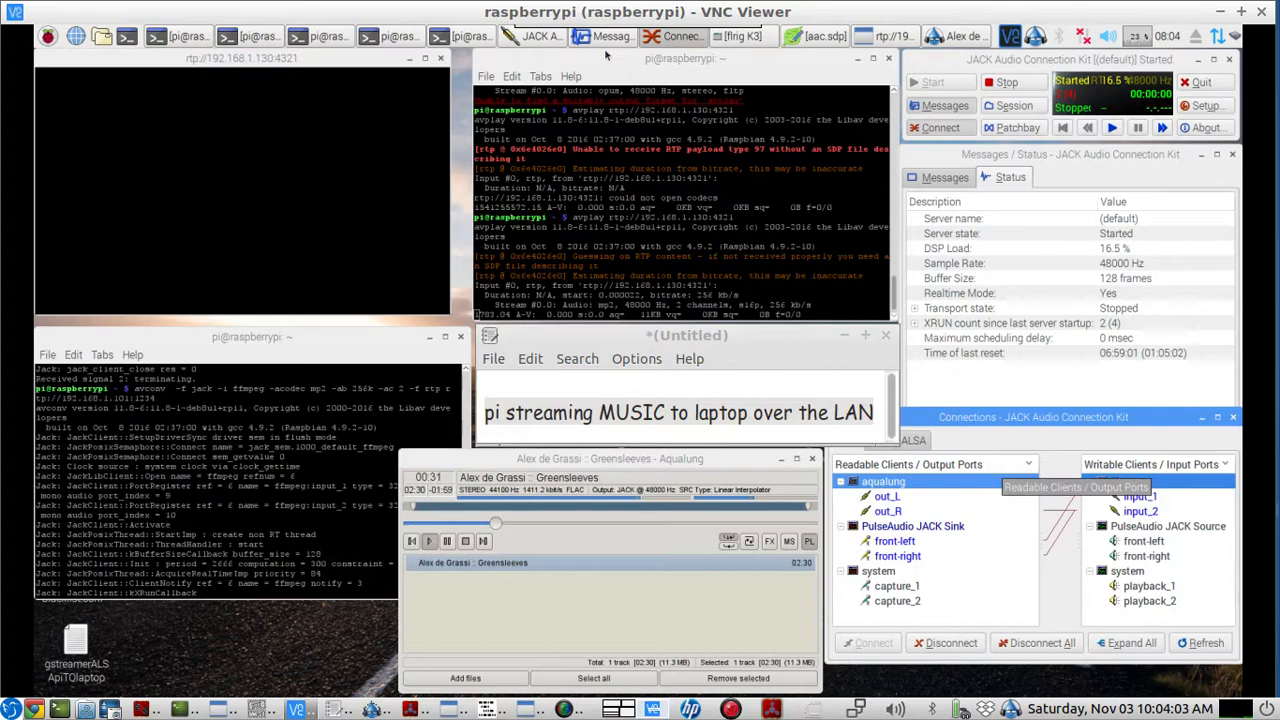
{"action": "mouse_move", "coordinate": [558, 40]}
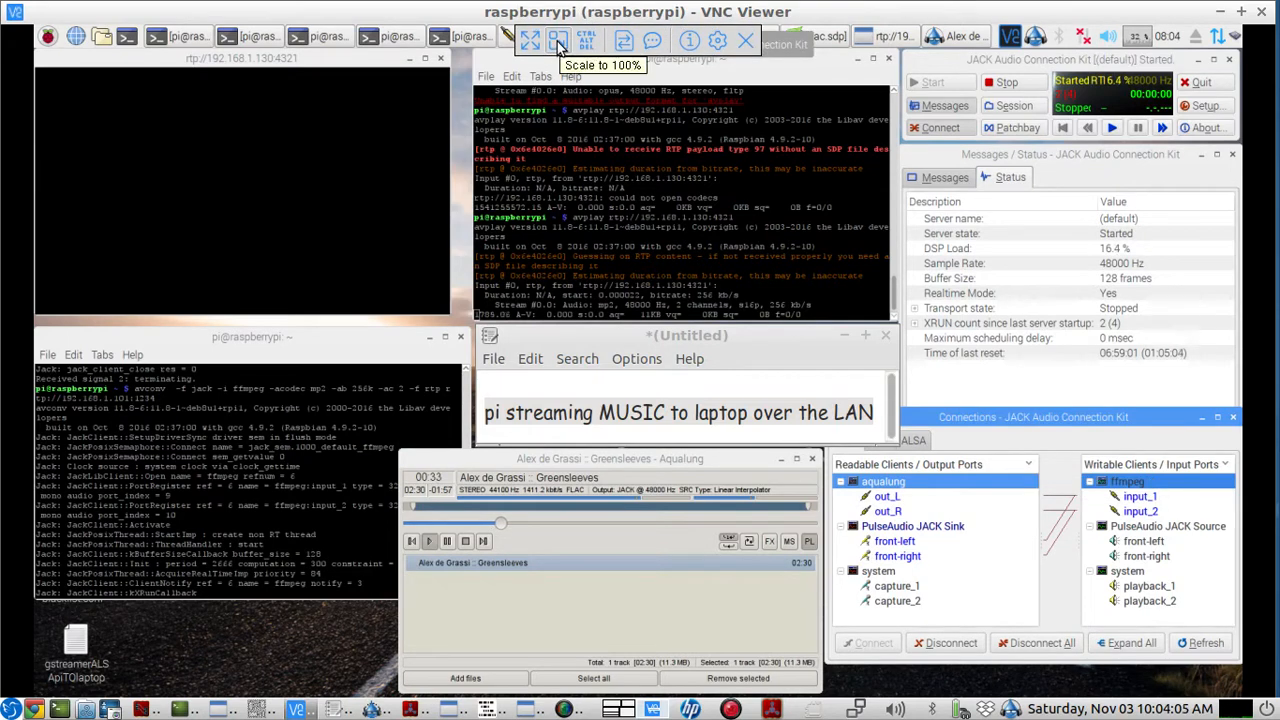
{"action": "mouse_move", "coordinate": [558, 42]}
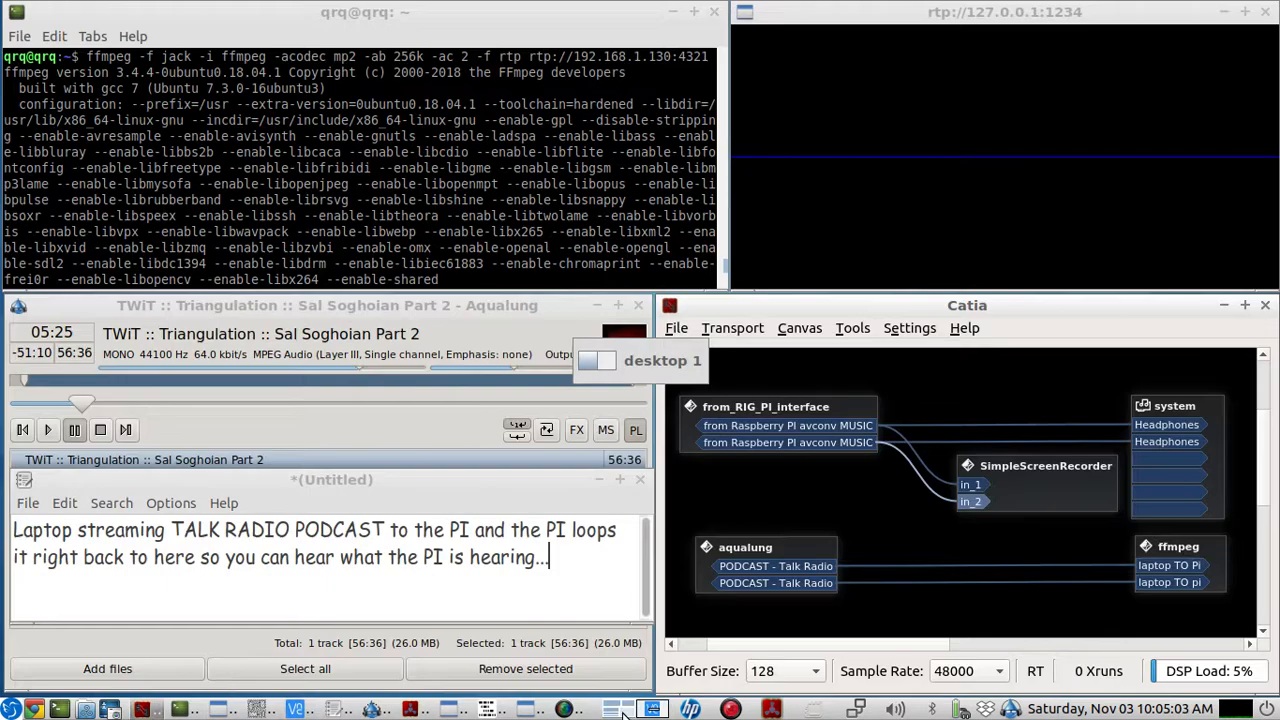
- Pause the laptop's Aqualung podcast and bring the Pi desktop back via the taskbar
{"action": "left_click", "coordinate": [48, 428]}
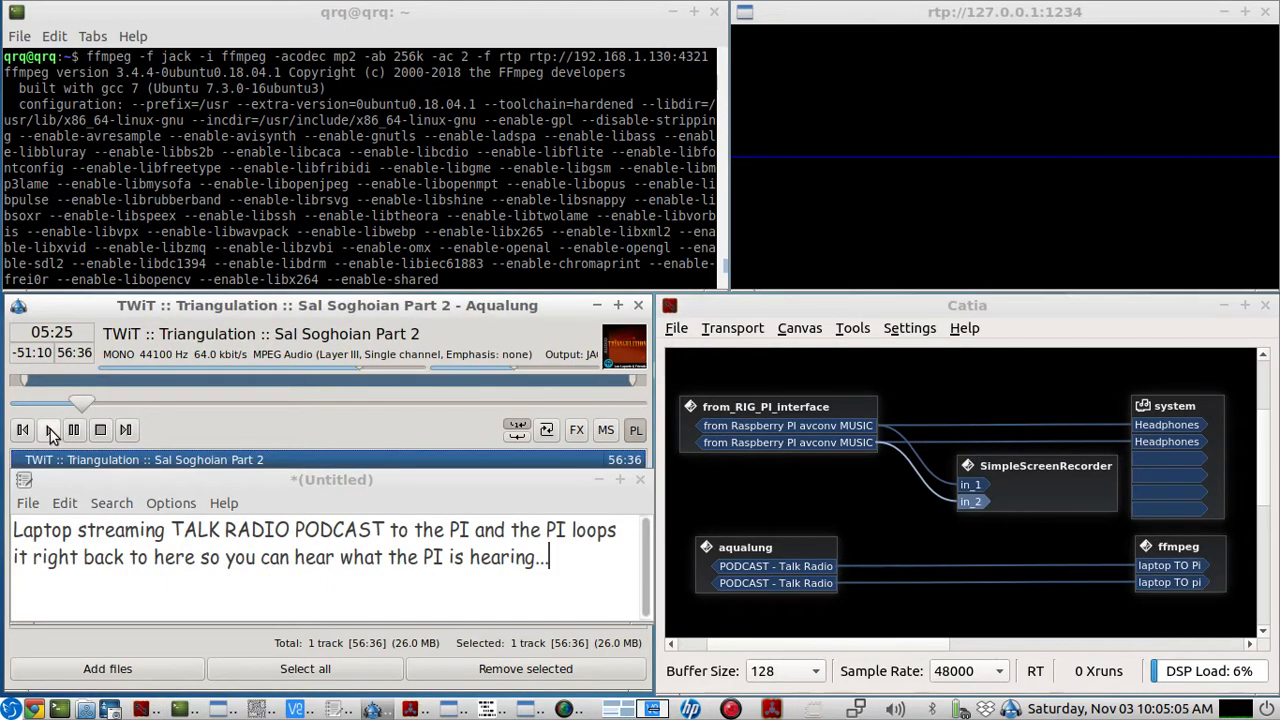
{"action": "left_click", "coordinate": [48, 430]}
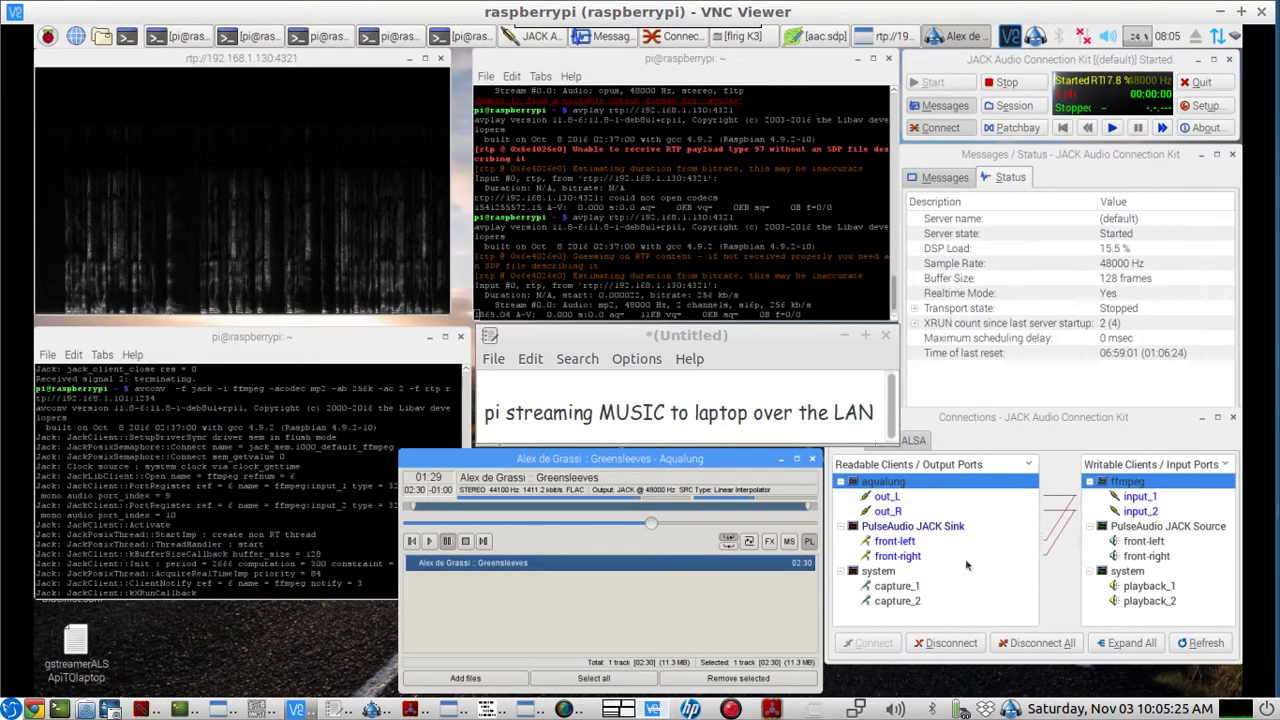
- Place the cursor at the end of the Pi's Leafpad text to start a new line
{"action": "left_click", "coordinate": [912, 524]}
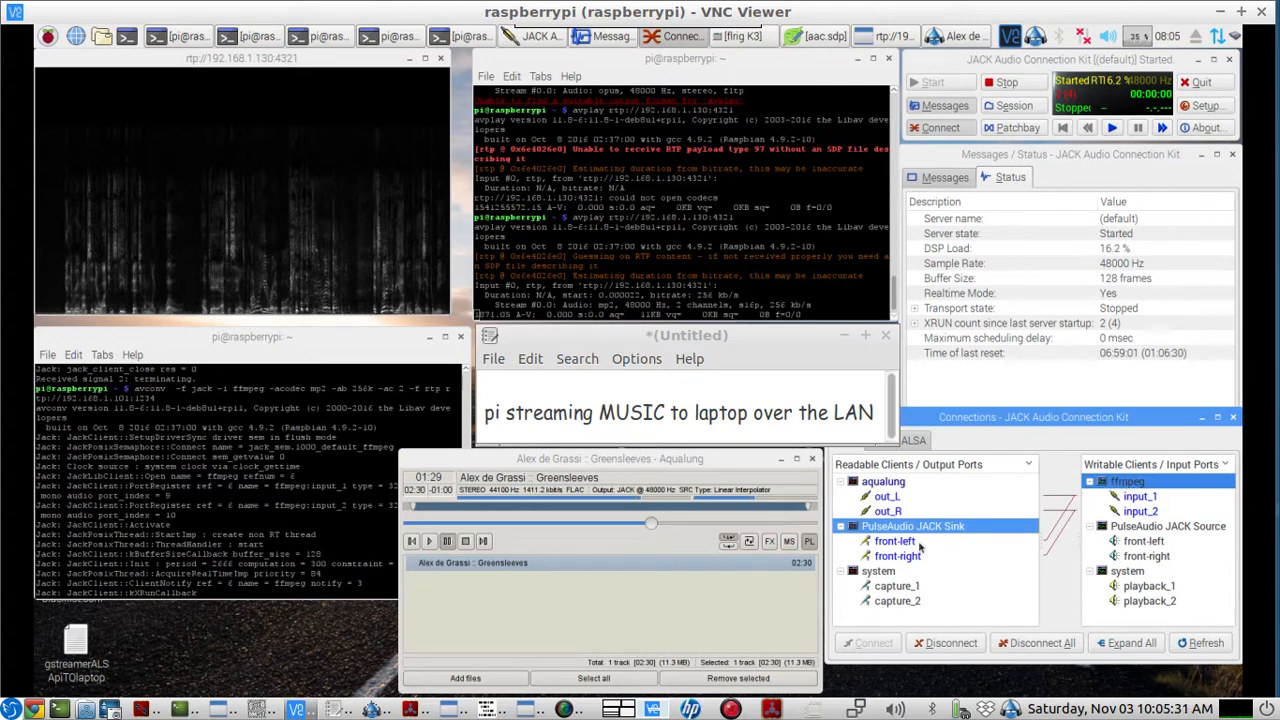
{"action": "mouse_move", "coordinate": [898, 556]}
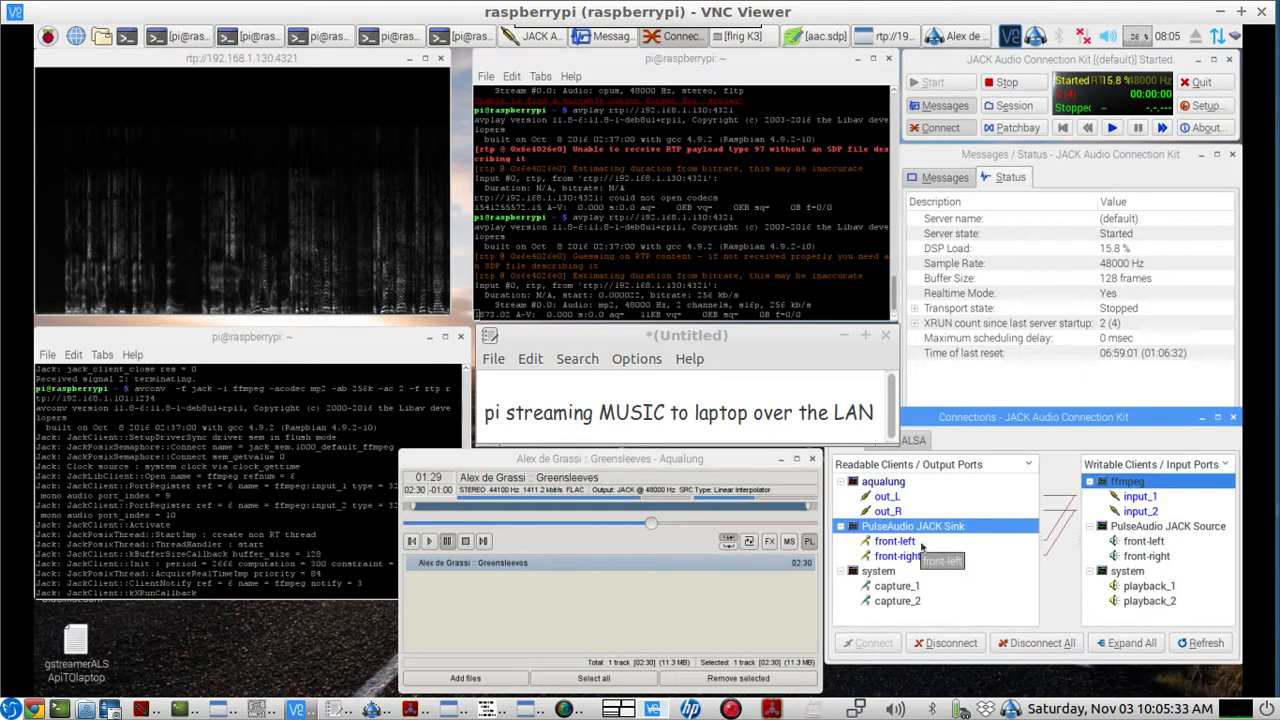
{"action": "mouse_move", "coordinate": [178, 286]}
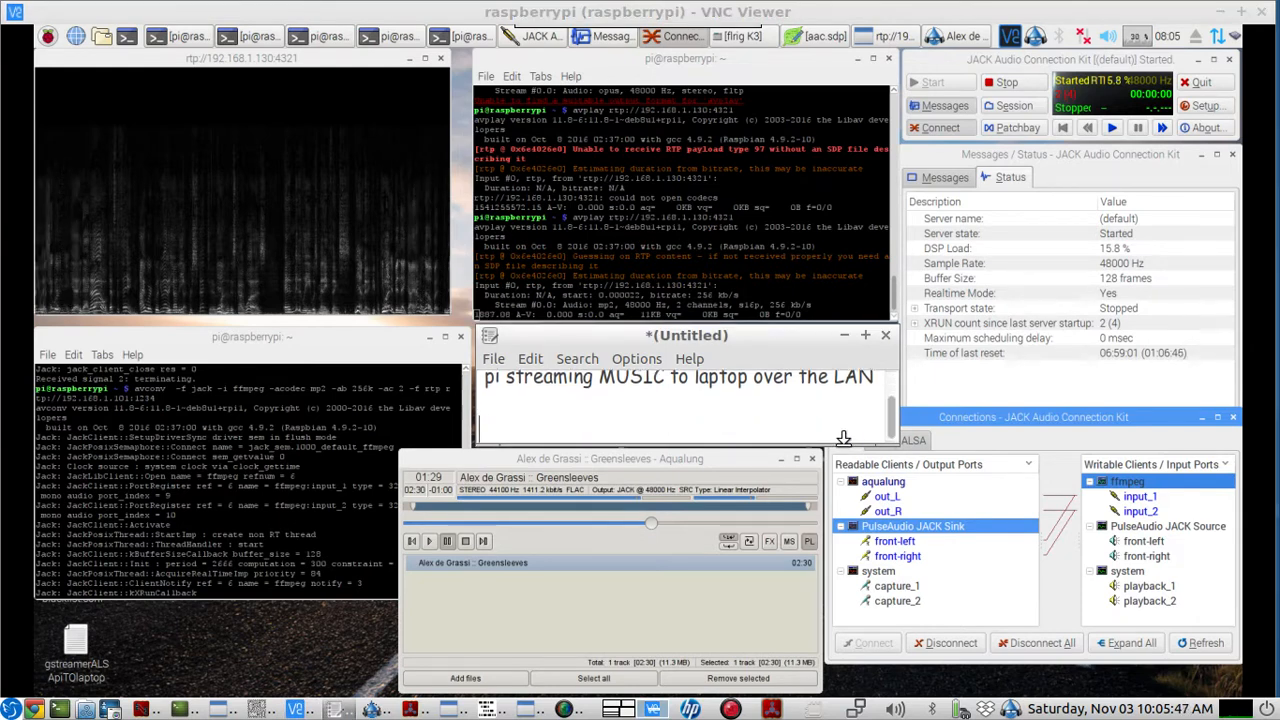
- Note that turning the music back on gives full duplex to and from the laptop and the Pi at the same time
{"action": "type", "text": "Now"}
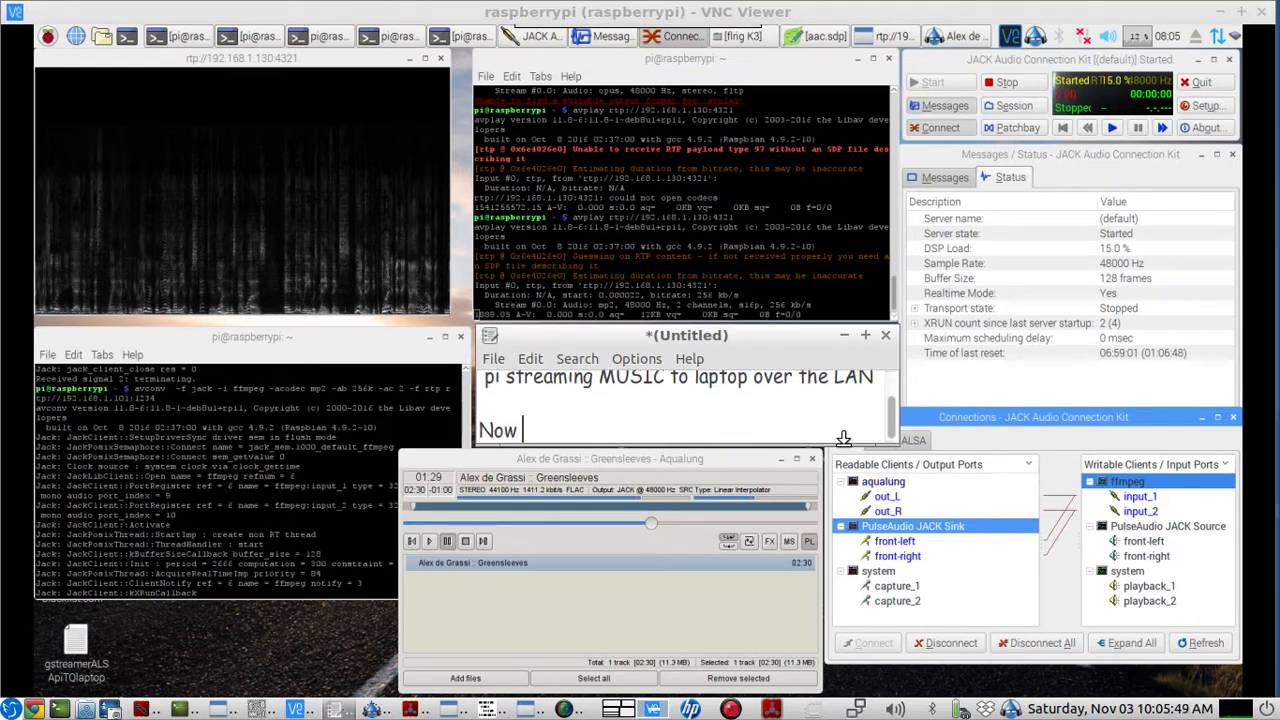
{"action": "type", "text": "turn the m"}
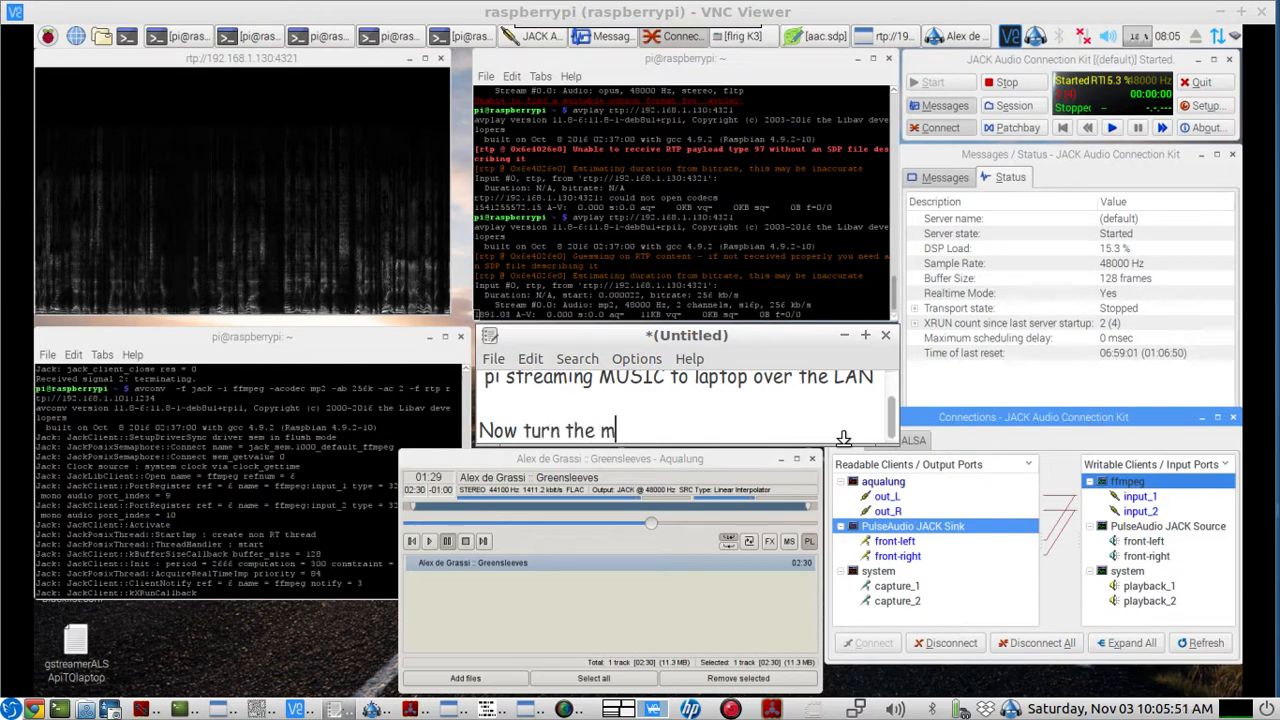
{"action": "type", "text": "usic back on and"}
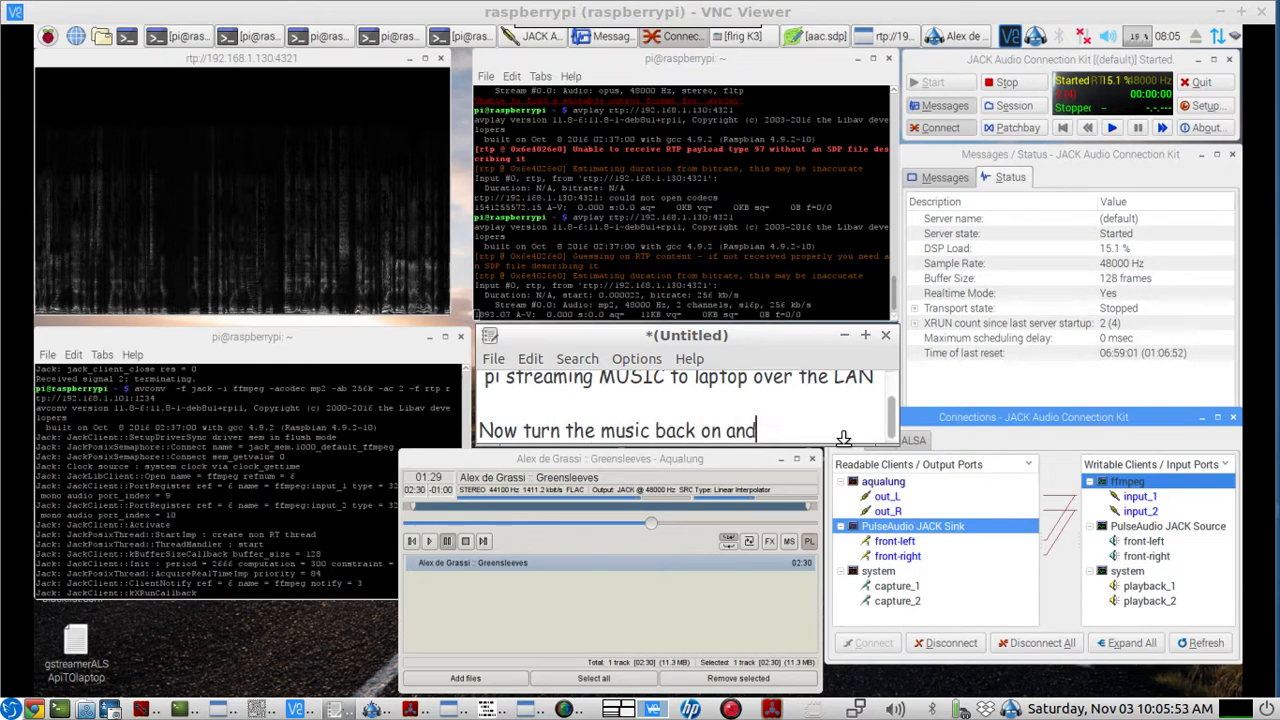
{"action": "type", "text": "full duplex"}
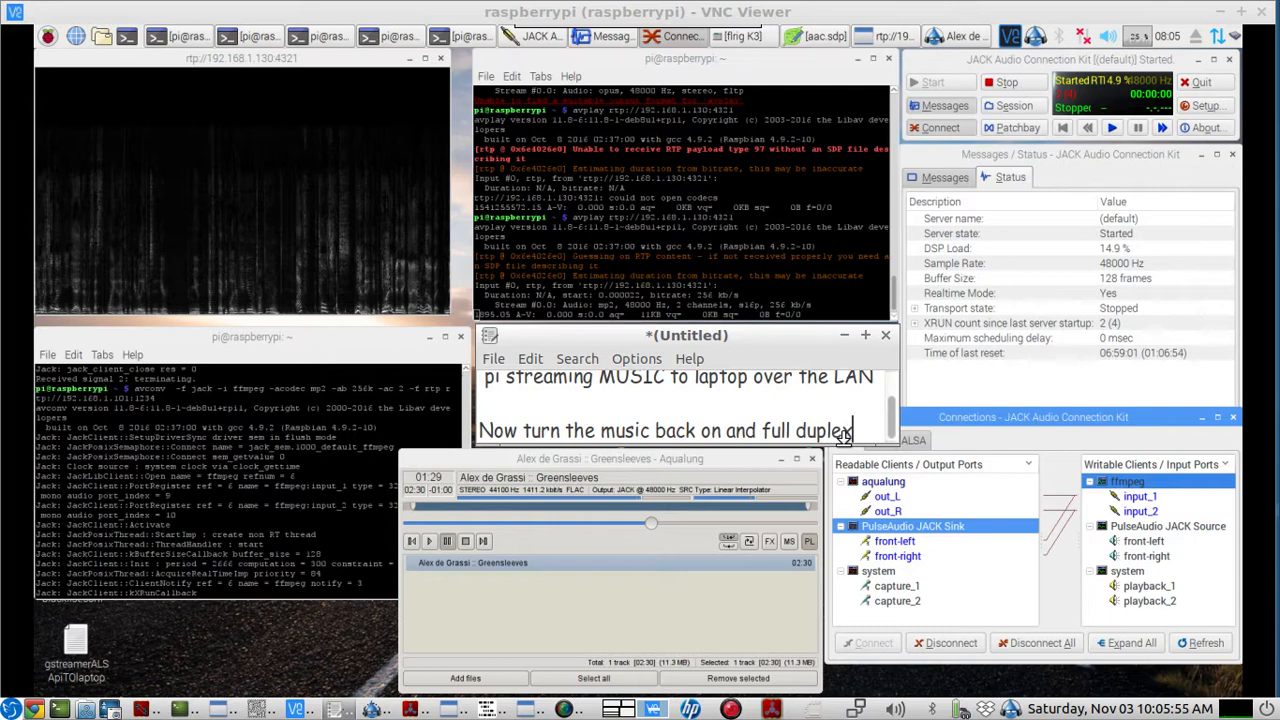
{"action": "type", "text": "will show audio flowing"}
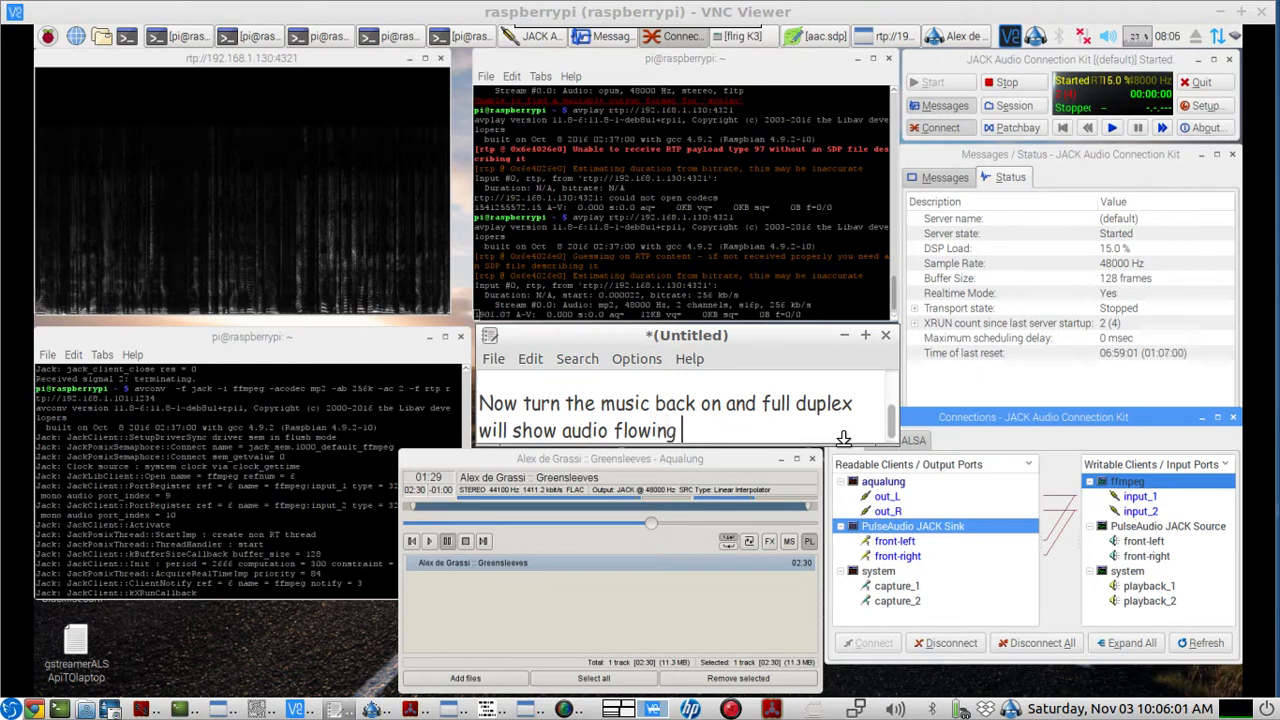
{"action": "type", "text": "to"}
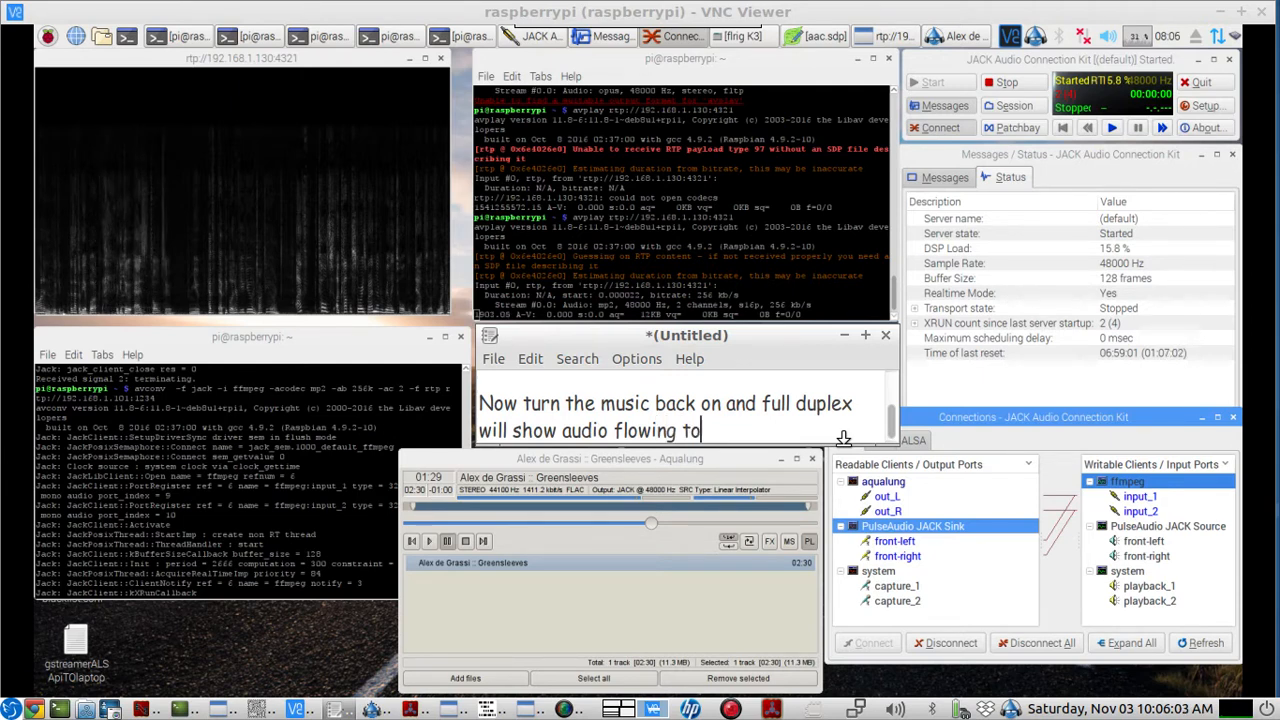
{"action": "type", "text": "and from both"}
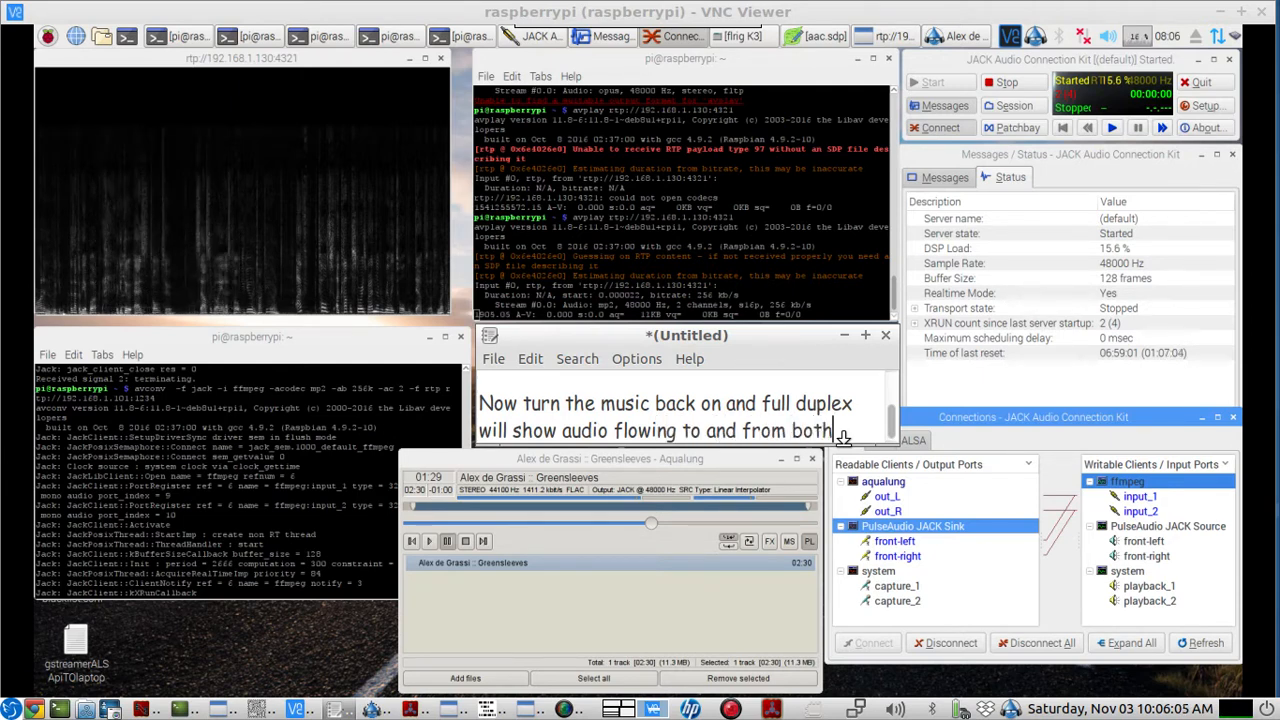
{"action": "type", "text": "the laptop and the"}
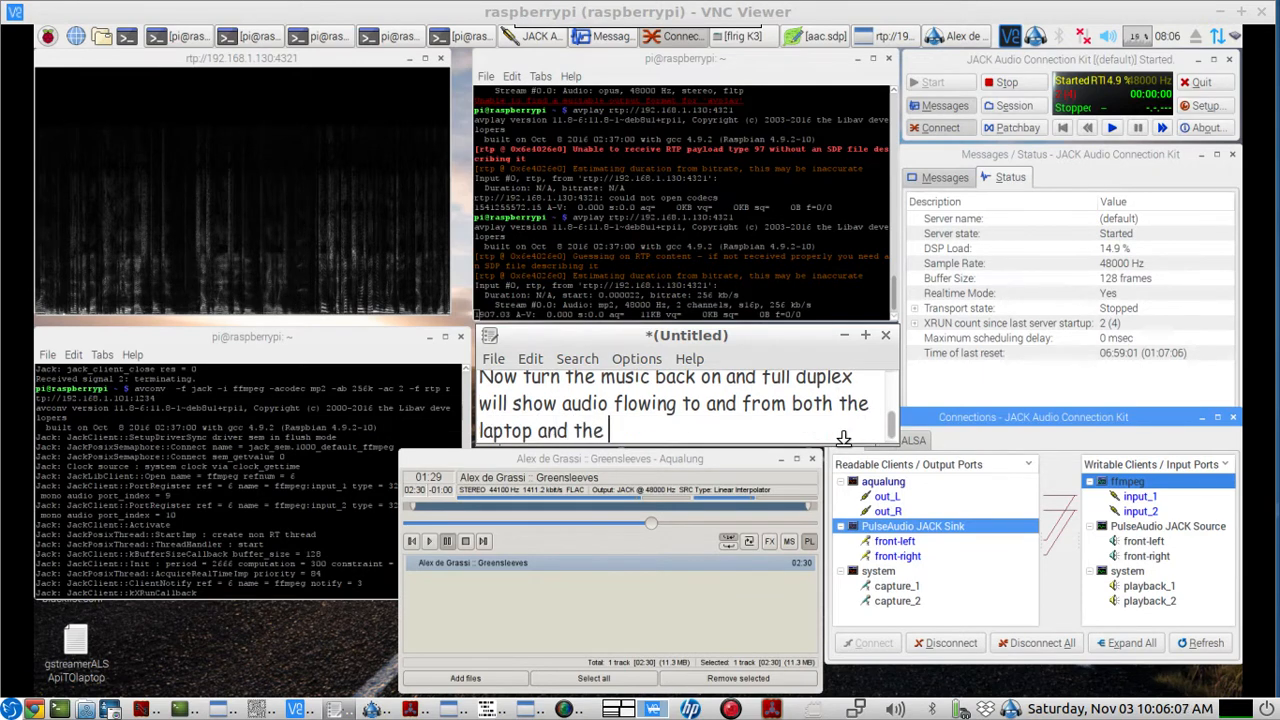
{"action": "type", "text": "pi at the same tim"}
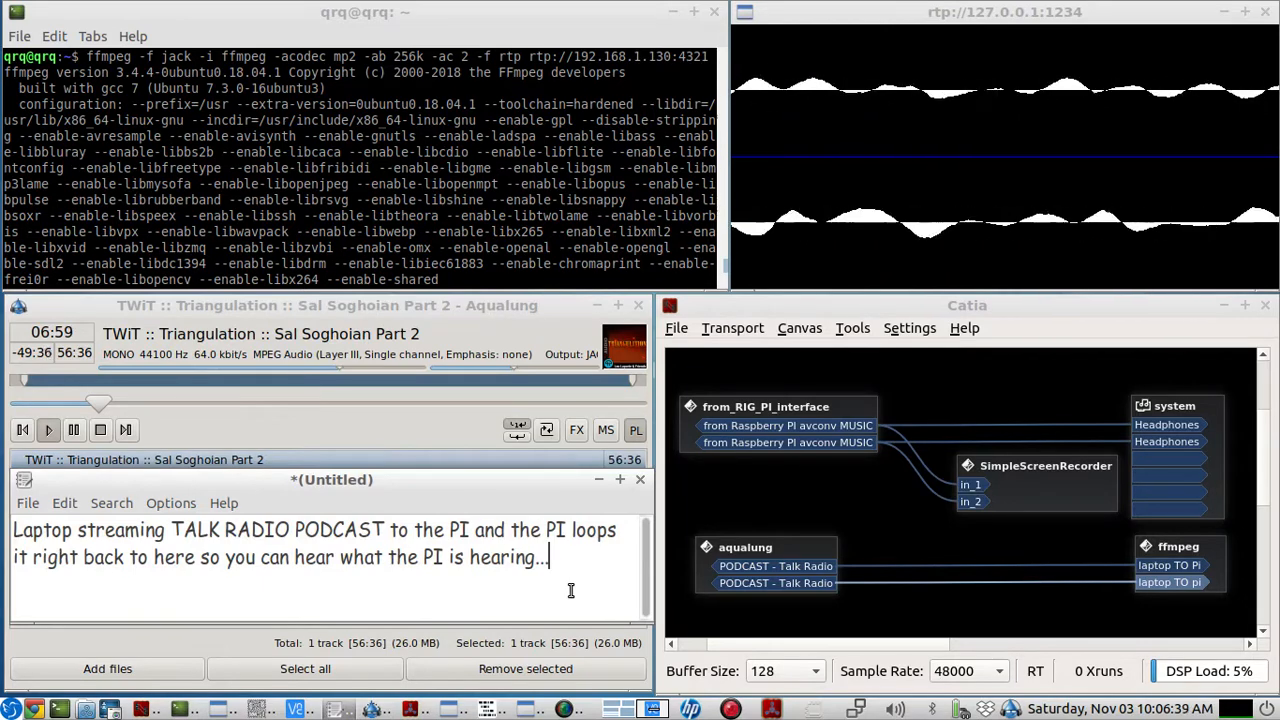
{"action": "mouse_move", "coordinate": [350, 376]}
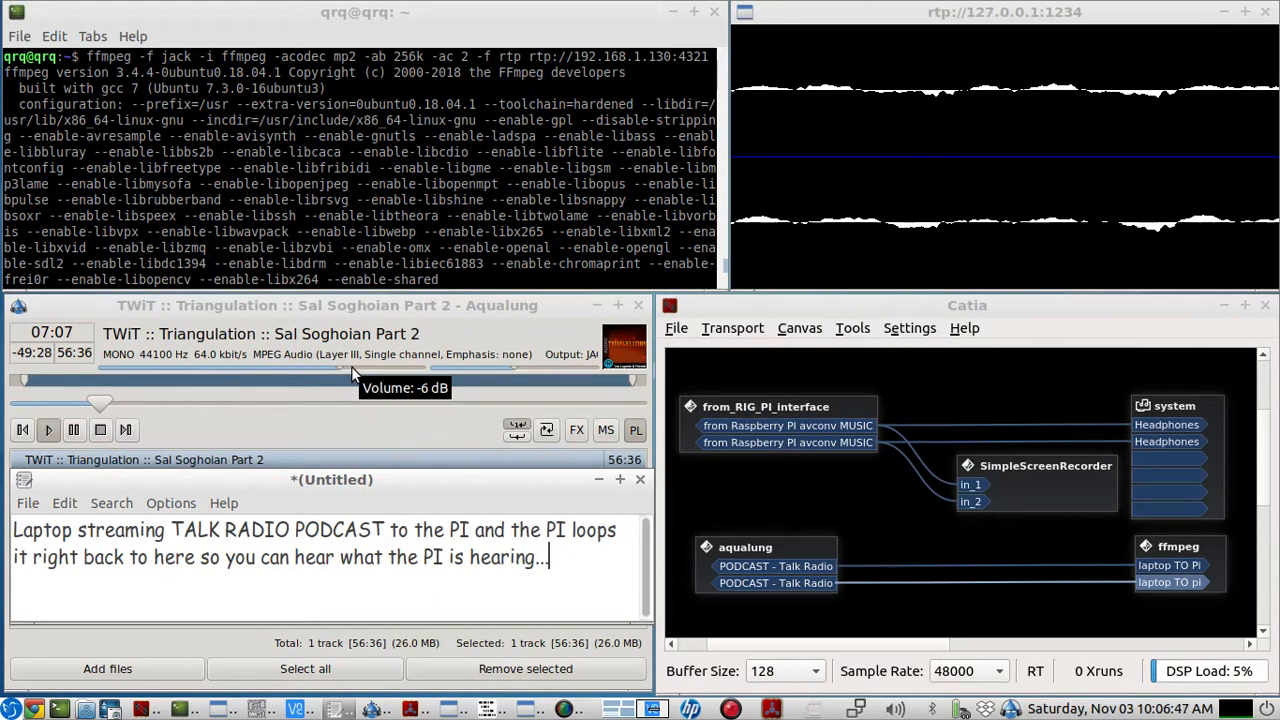
{"action": "mouse_move", "coordinate": [462, 668]}
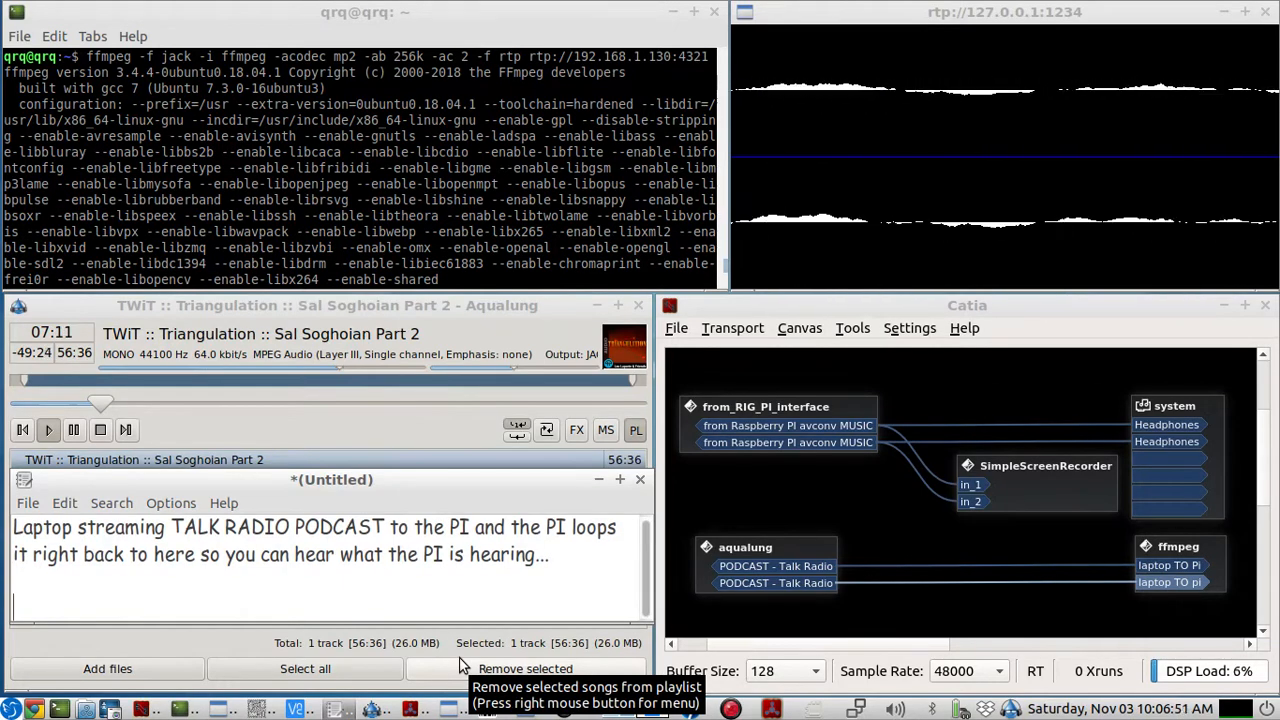
- Note that ffmpeg and avconv stream audio well from the Lubuntu 18.04 laptop to a Raspberry Pi
{"action": "type", "text": "ffmpeg"}
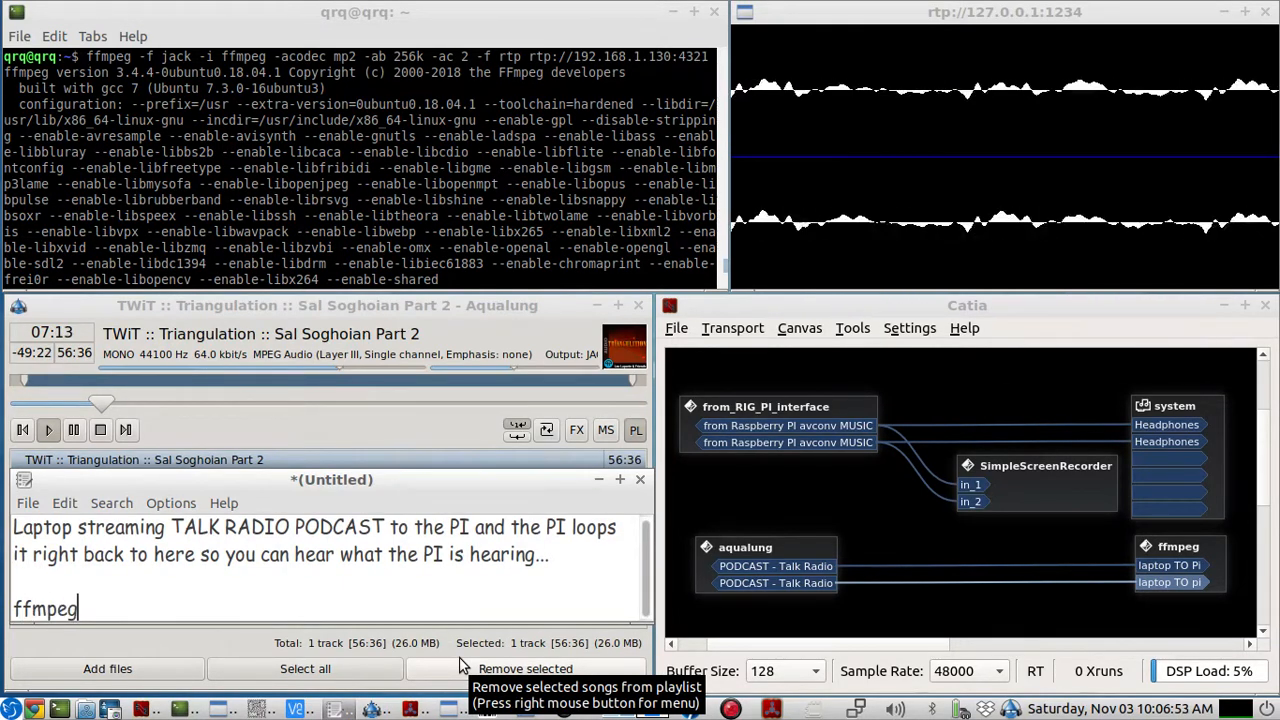
{"action": "type", "text": "and avconv"}
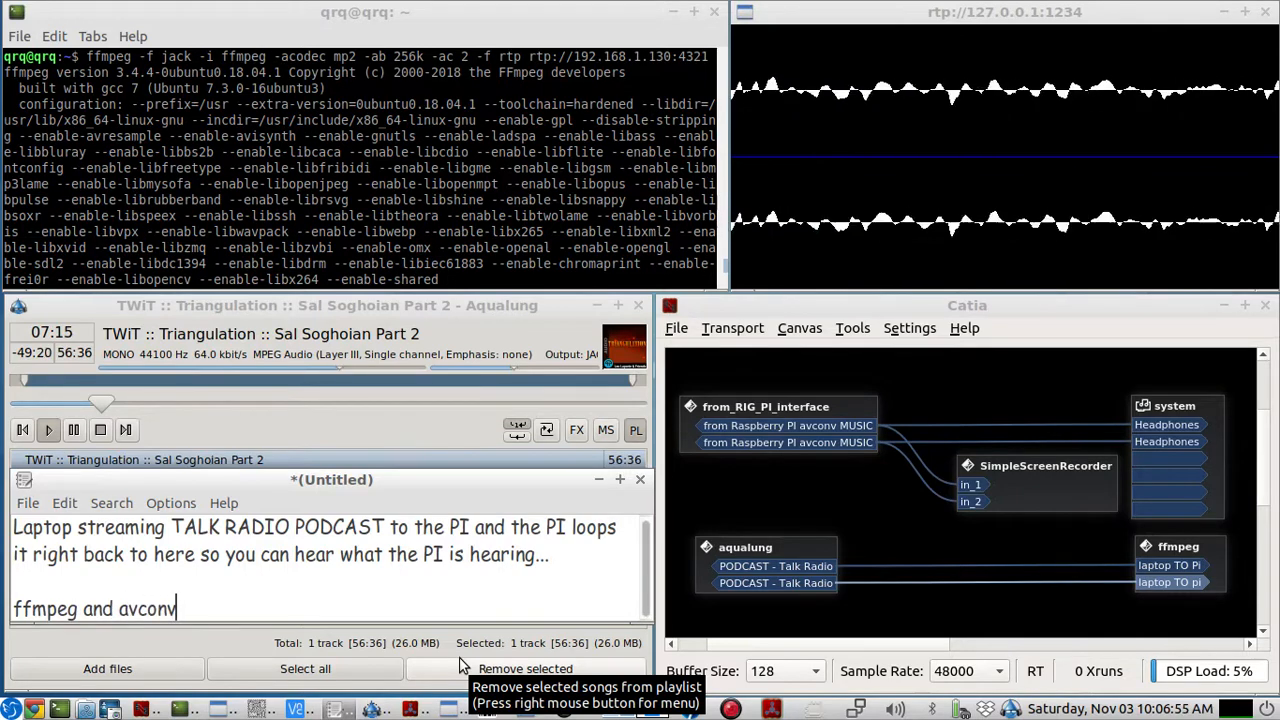
{"action": "type", "text": "working well for a"}
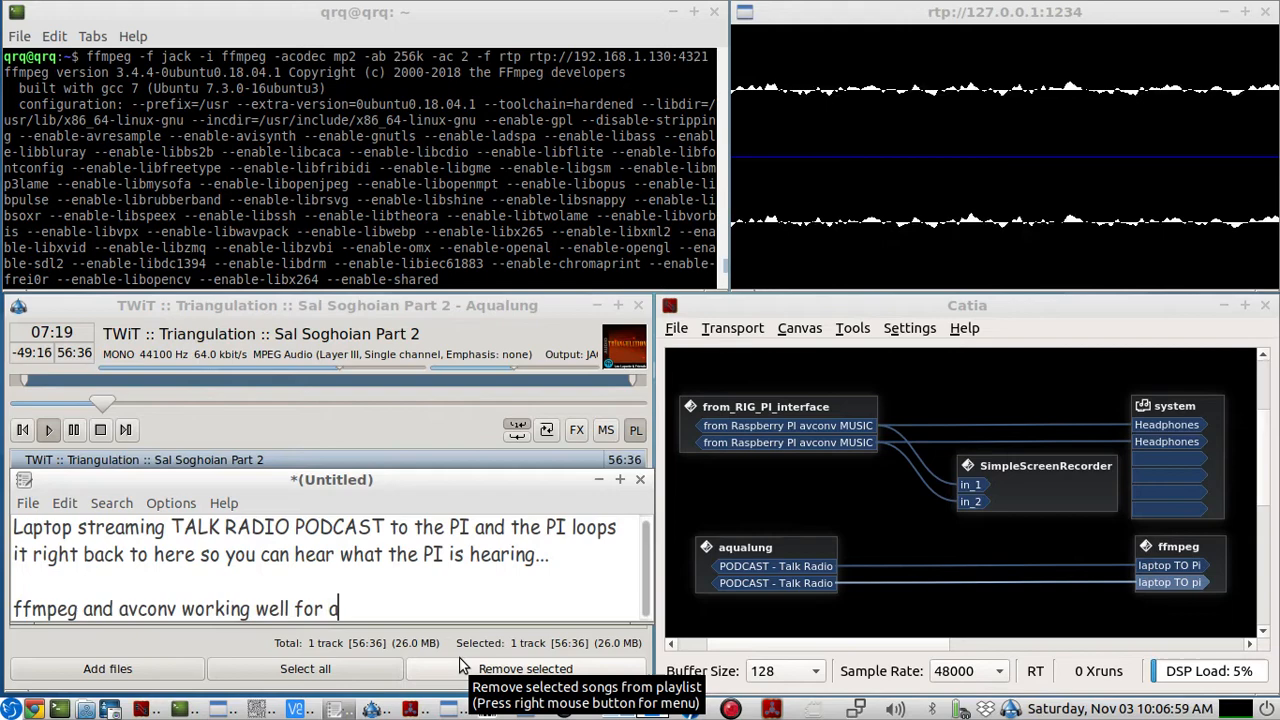
{"action": "type", "text": "udio streaming"}
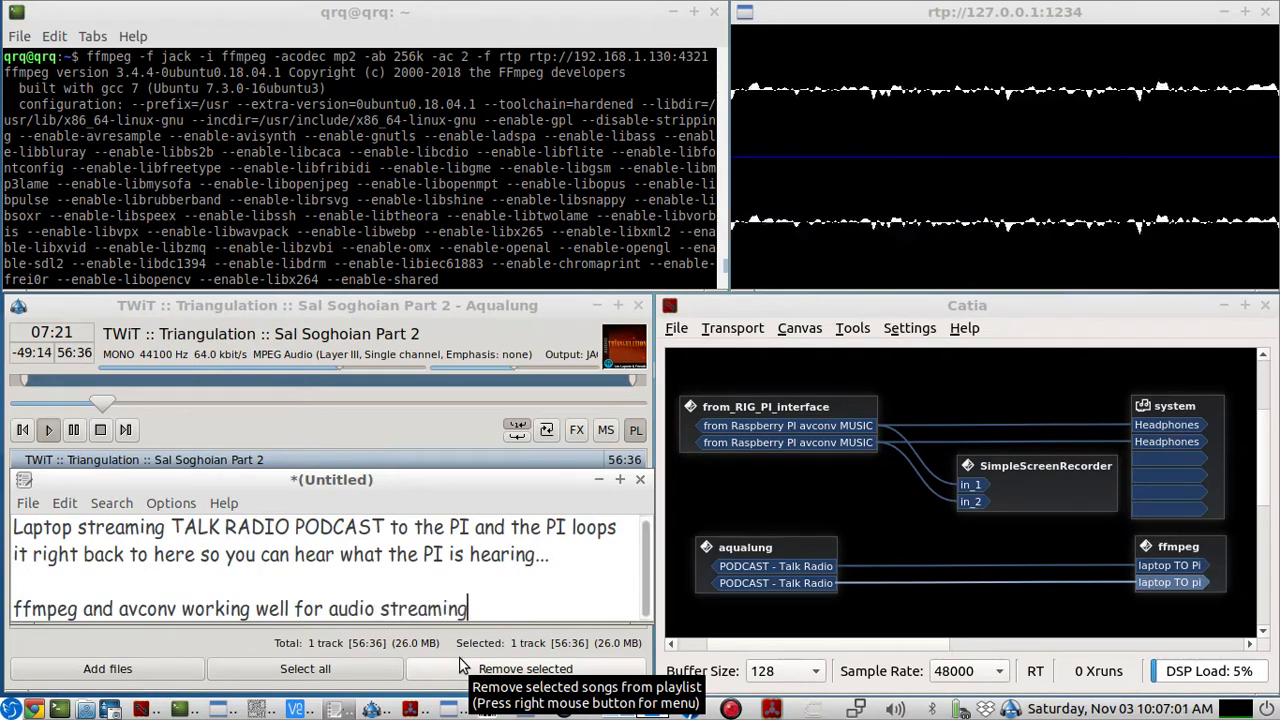
{"action": "type", "text": "from"}
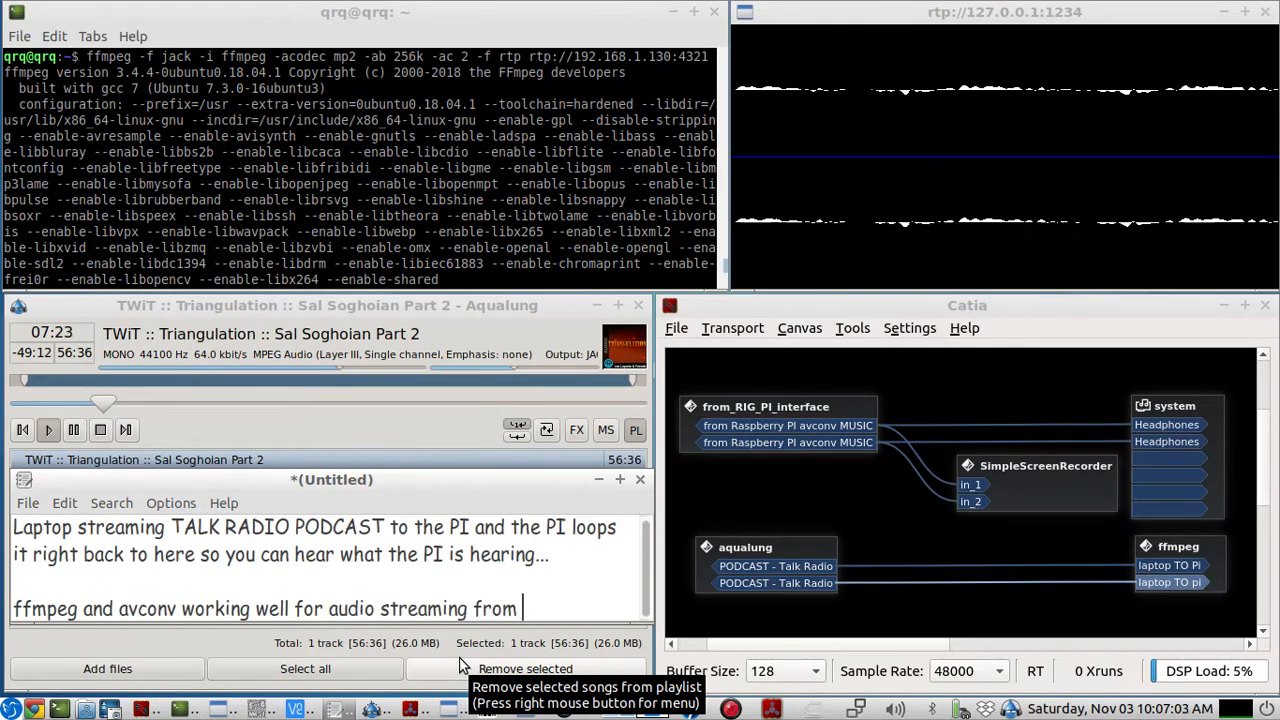
{"action": "type", "text": "laptop lnux lubuntu 18."}
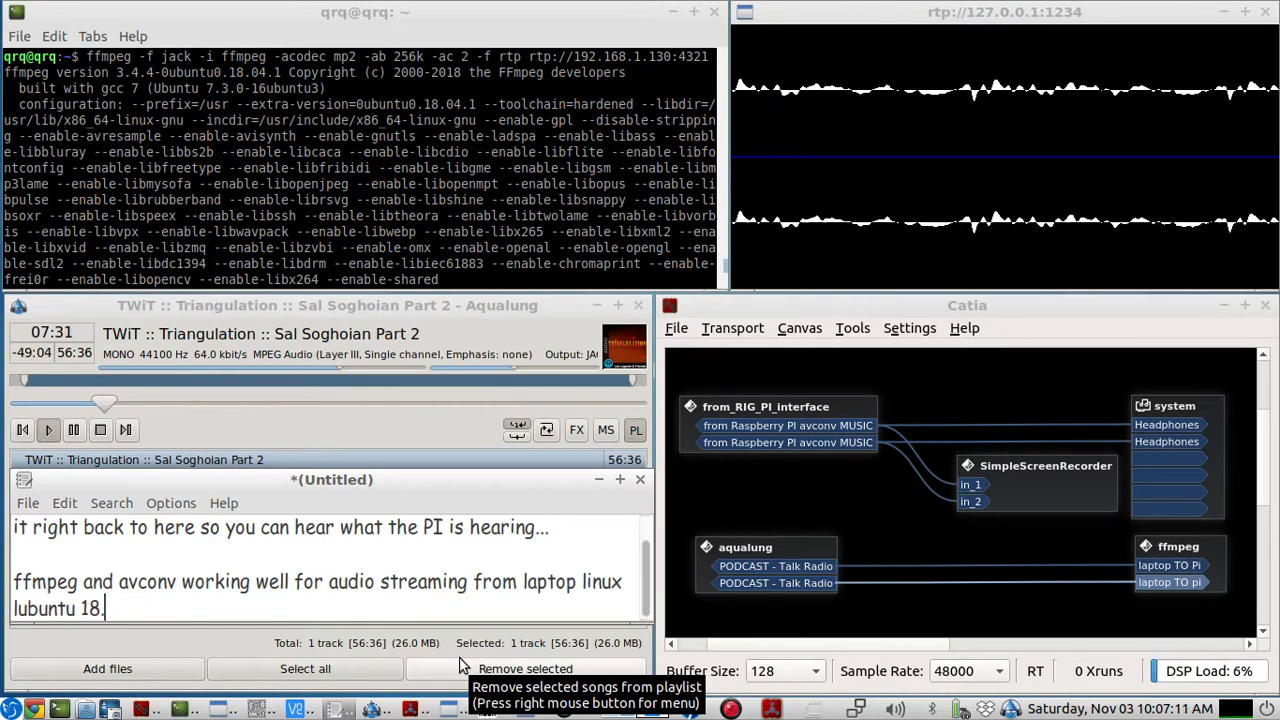
{"action": "type", "text": "04 to a r"}
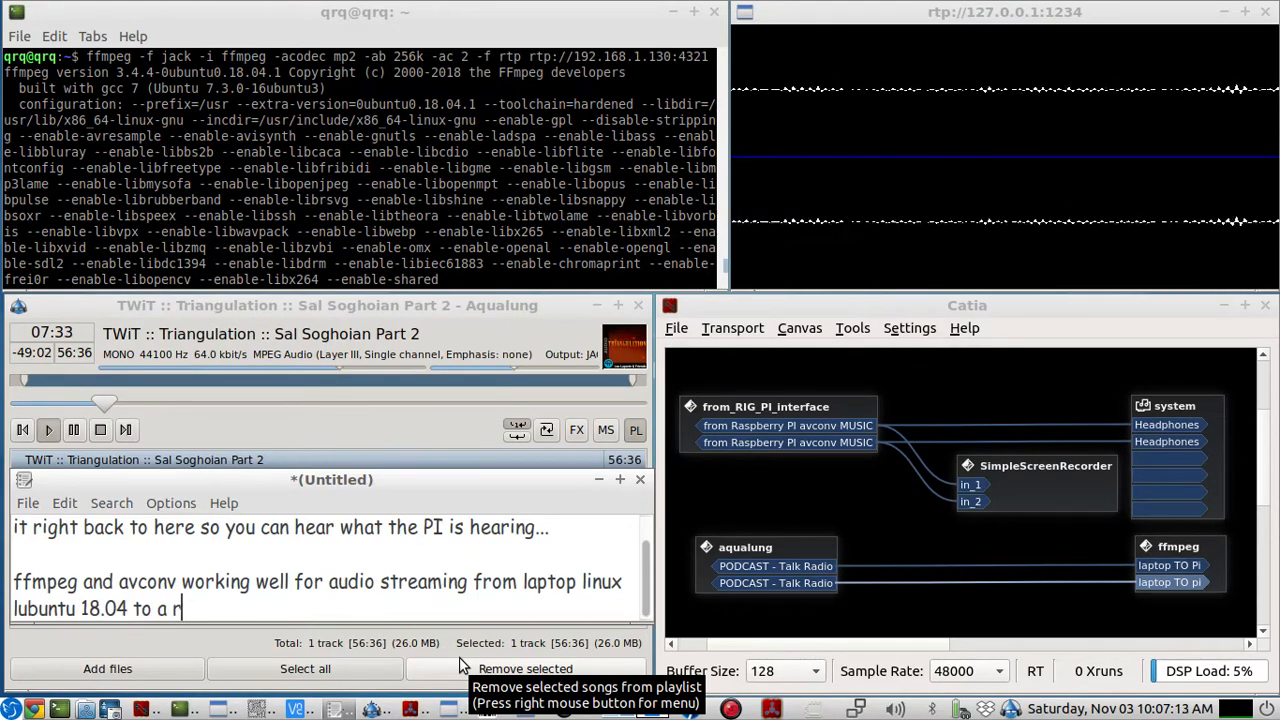
{"action": "type", "text": "aspberry pi 2b"}
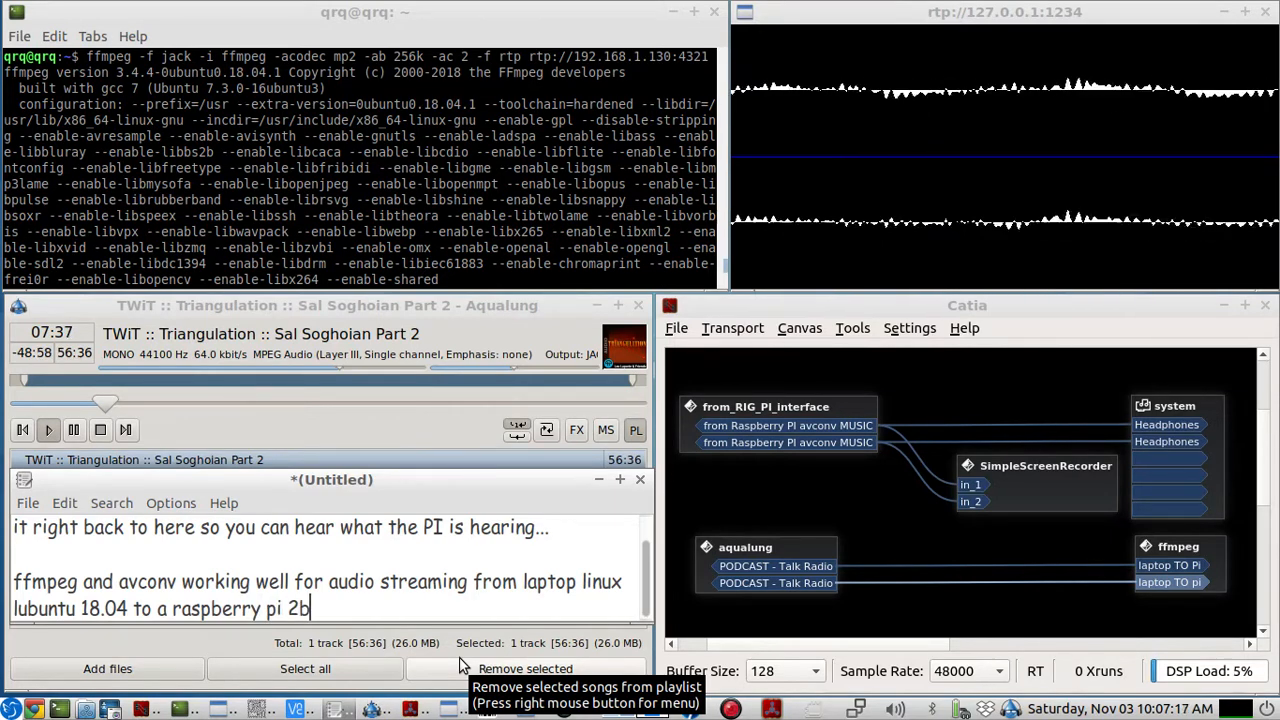
- Add that the Pi runs Raspbian Jessie, then start the 'thanks' line
{"action": "type", "text": "running rd"}
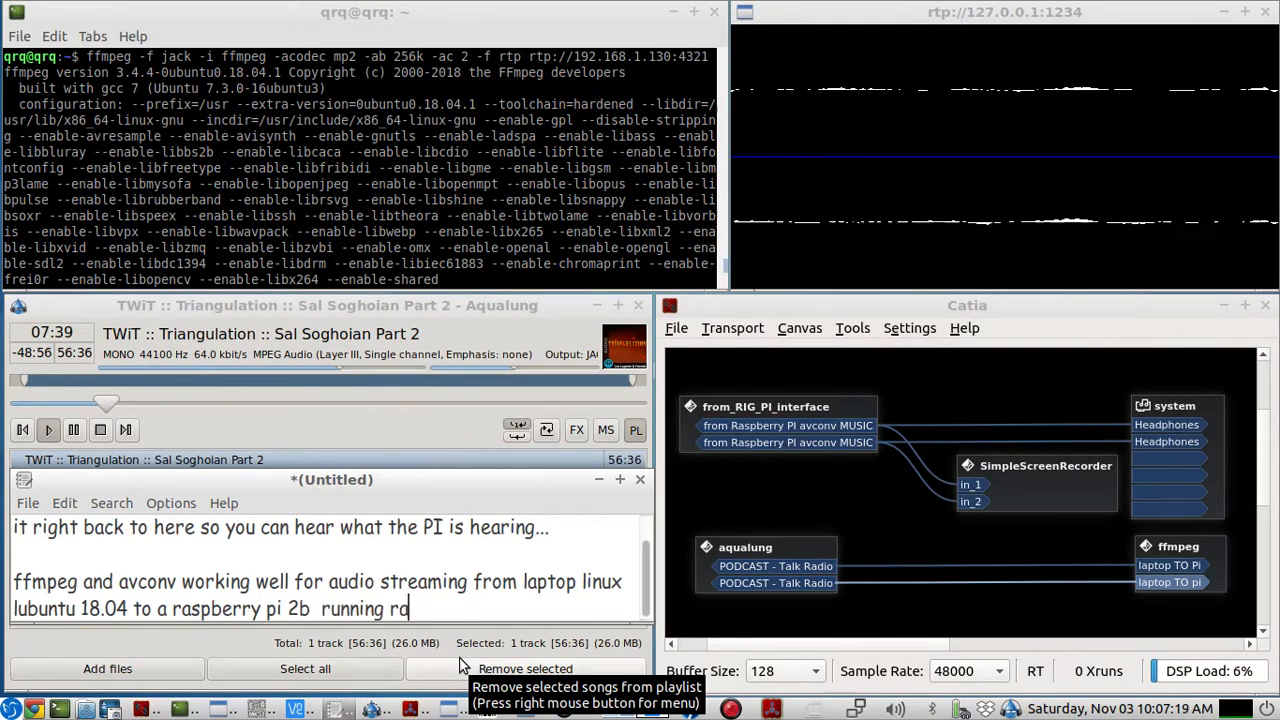
{"action": "type", "text": "aspbian"}
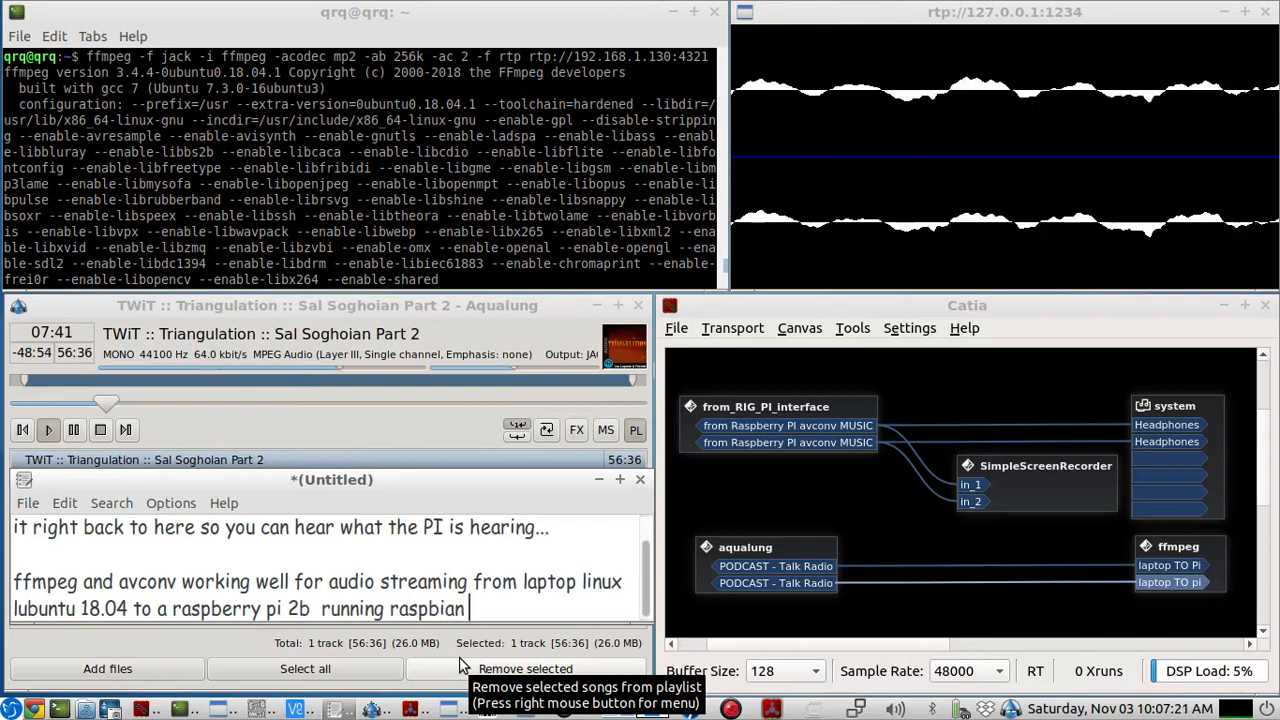
{"action": "type", "text": "jessie"}
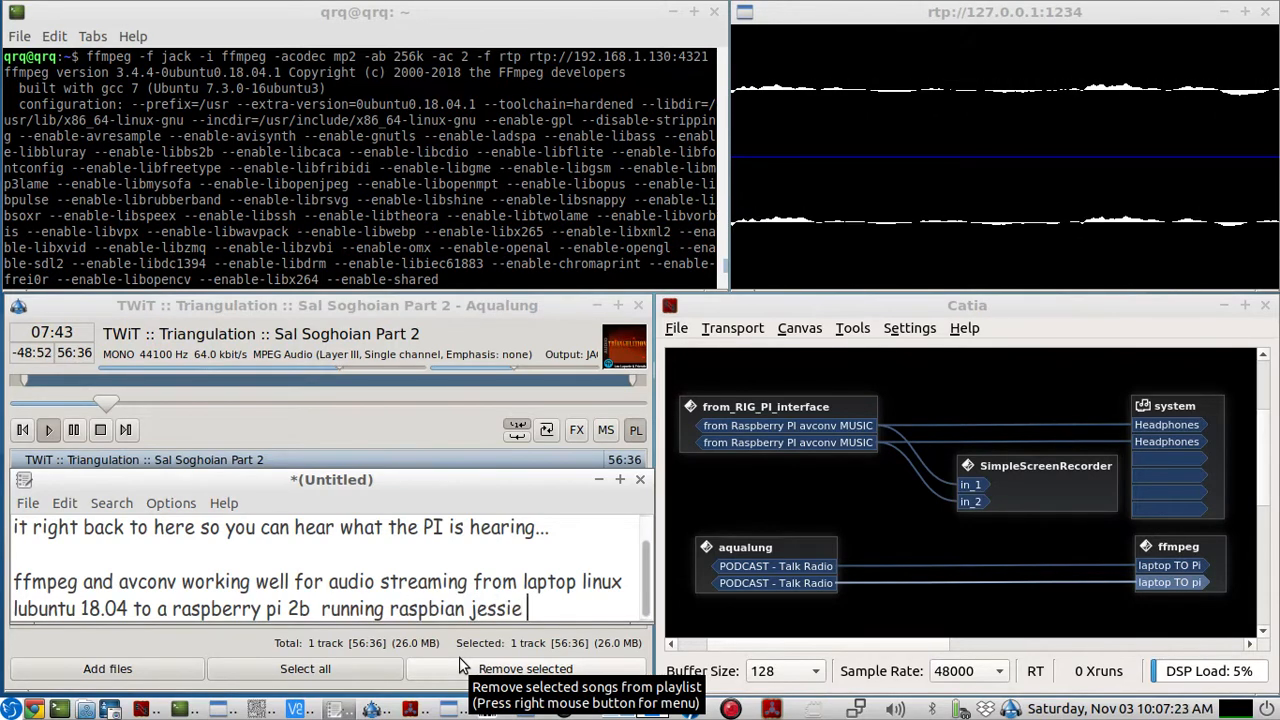
{"action": "type", "text": "thanks"}
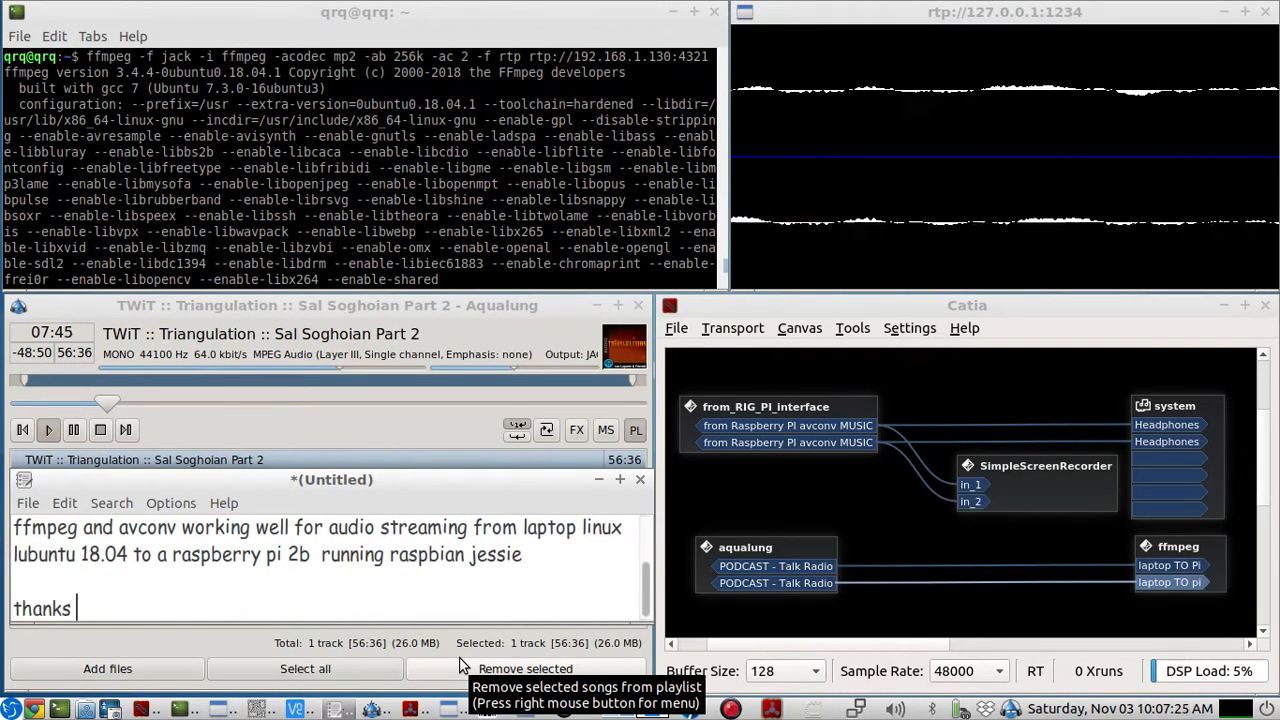
- Continue the sign-off: 'for watching .. see video notes for the command line scripts'
{"action": "type", "text": "for watching ... see y"}
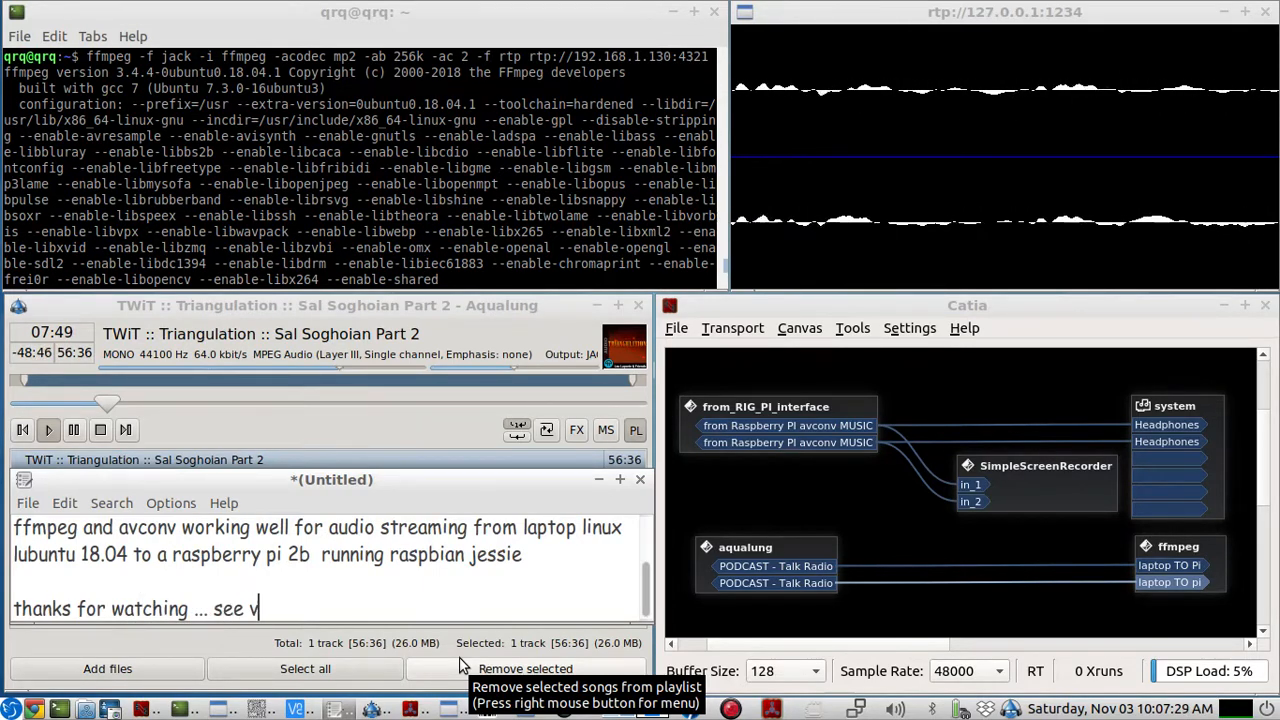
{"action": "type", "text": "ideo notes for t"}
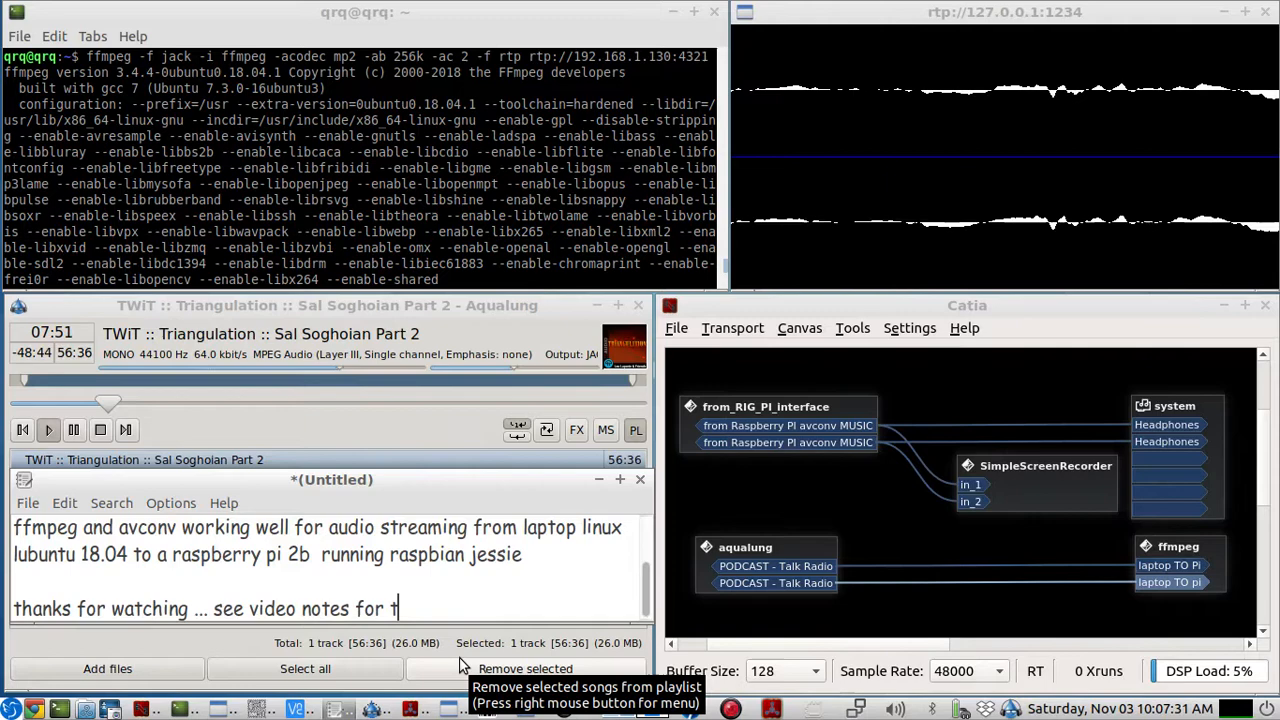
{"action": "type", "text": "he"}
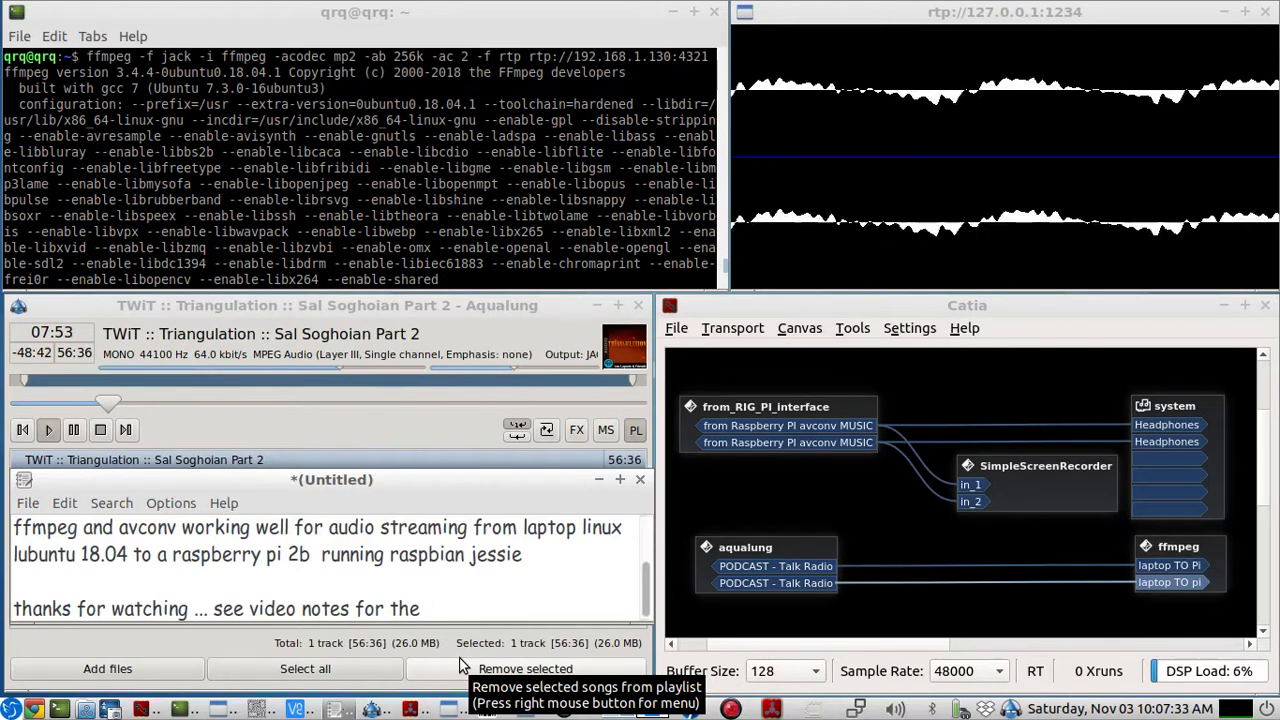
{"action": "type", "text": "command"}
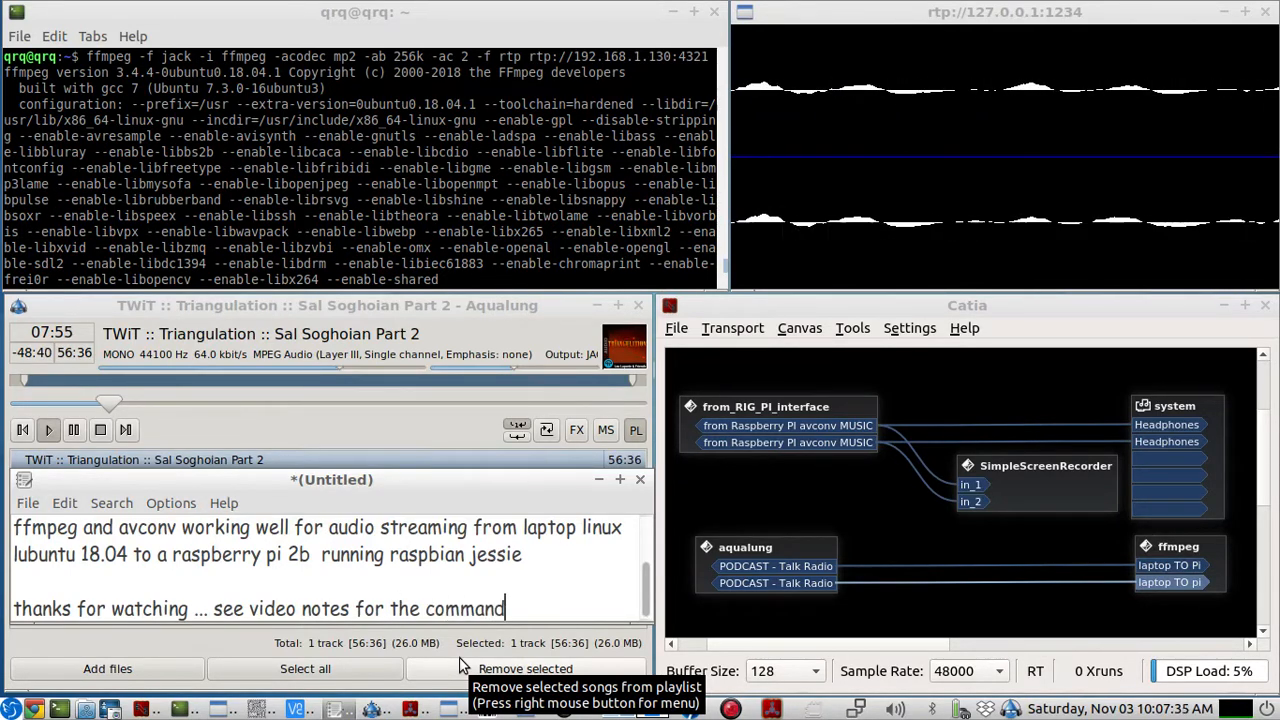
{"action": "type", "text": "line scripts"}
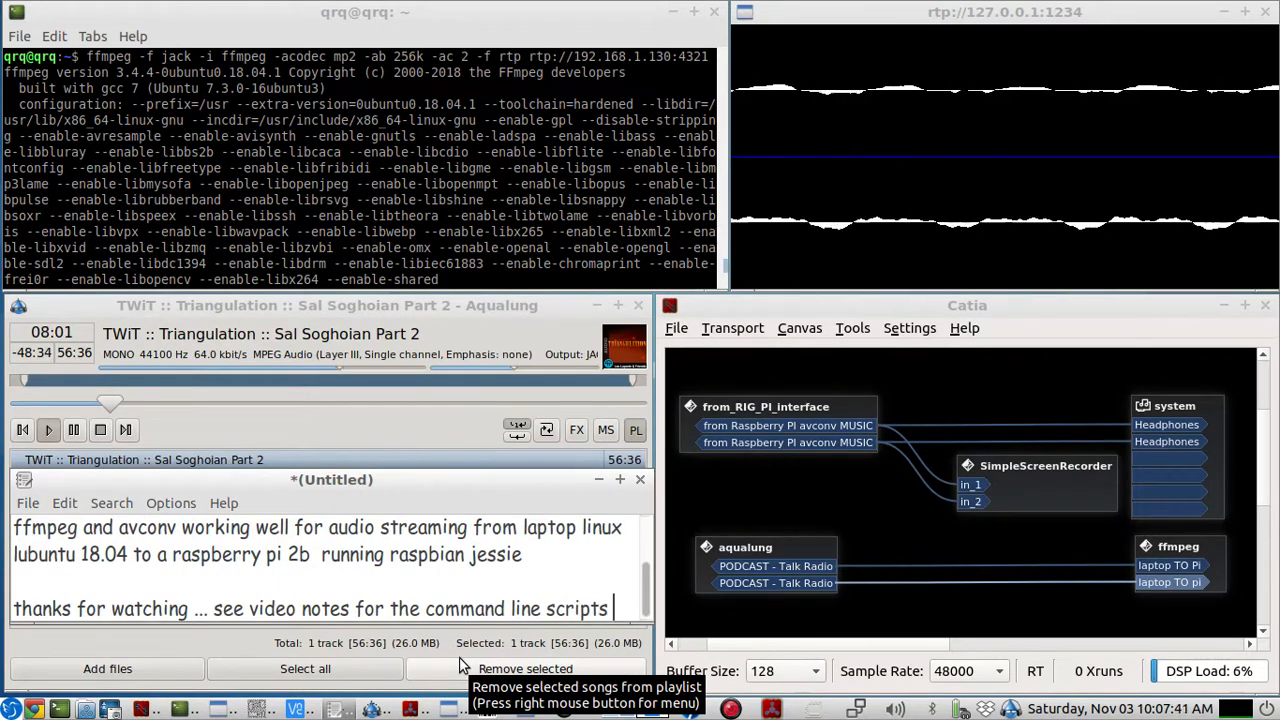
{"action": "type", "text": "for the"}
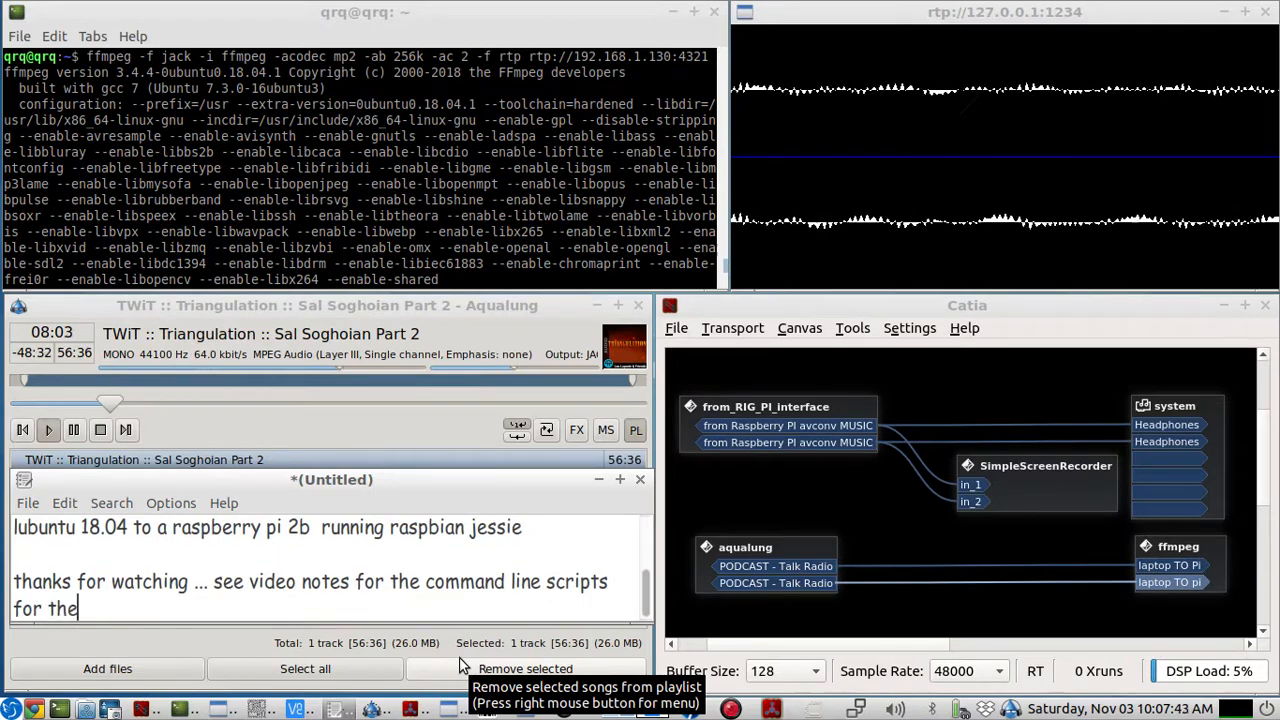
- Finish with 'for the pi and the laptop avconv//ffmpeg'
{"action": "type", "text": "pi and the laptop"}
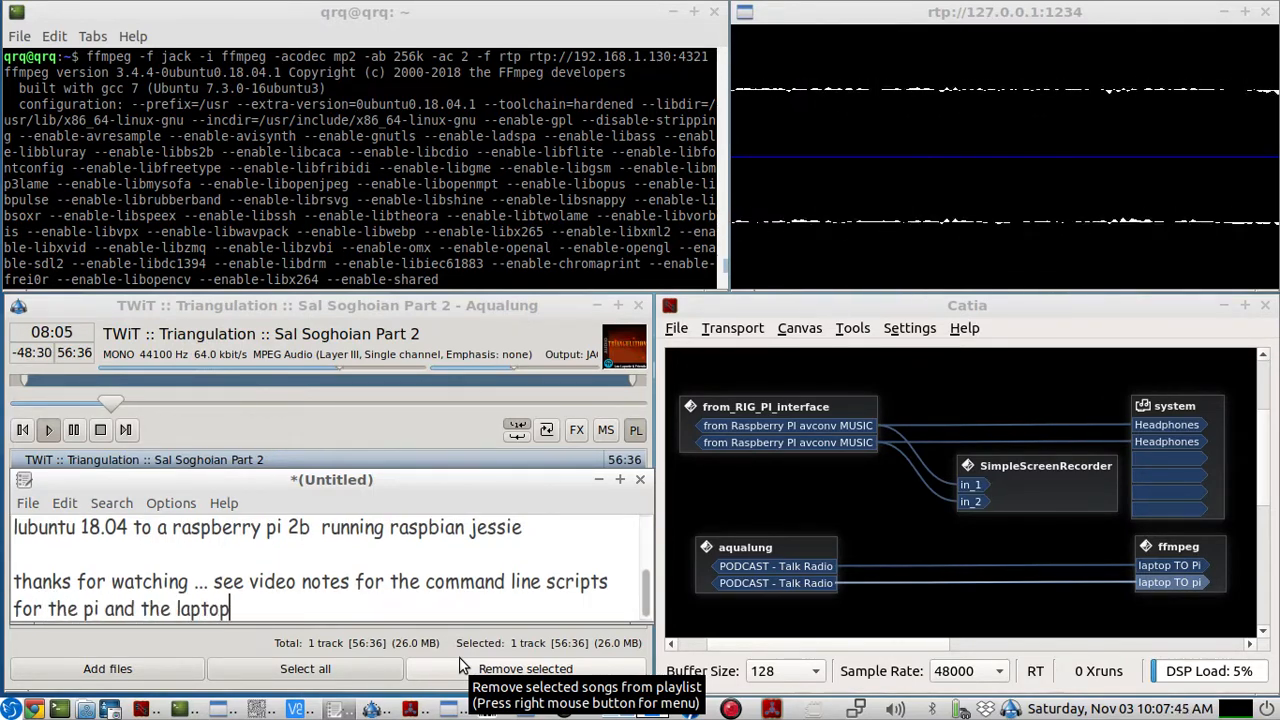
{"action": "type", "text": "avco"}
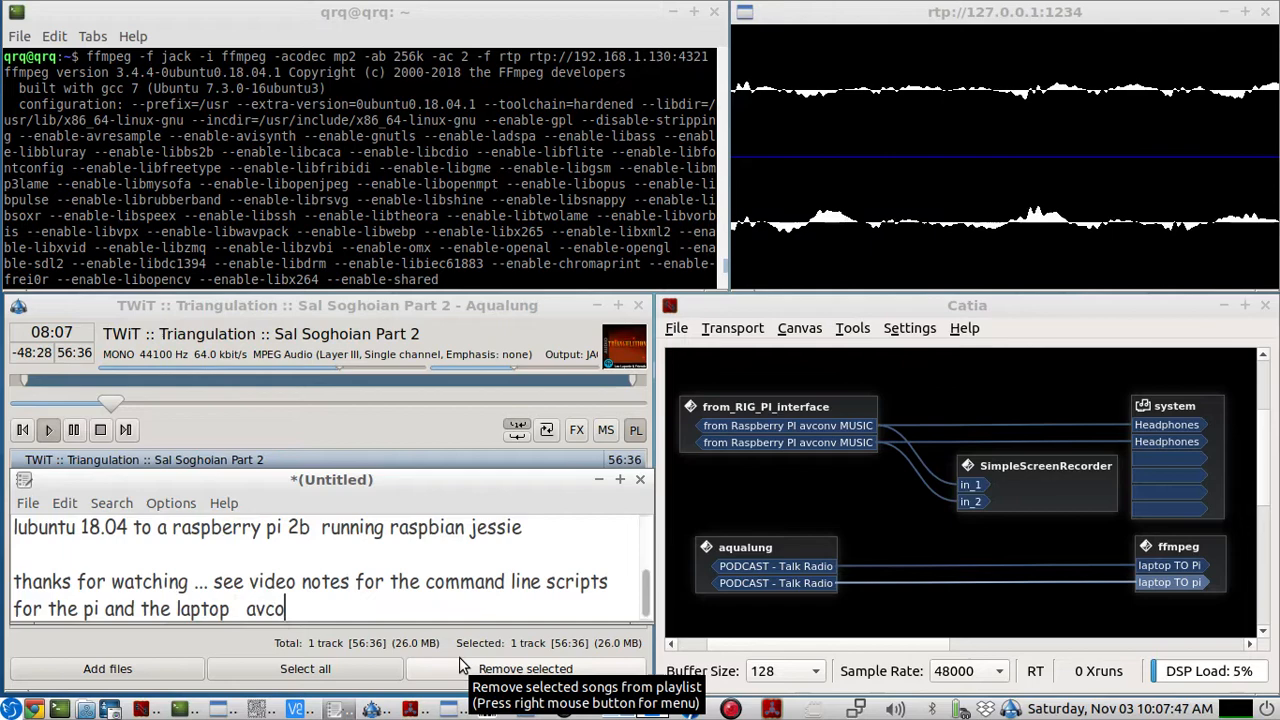
{"action": "type", "text": "nv"}
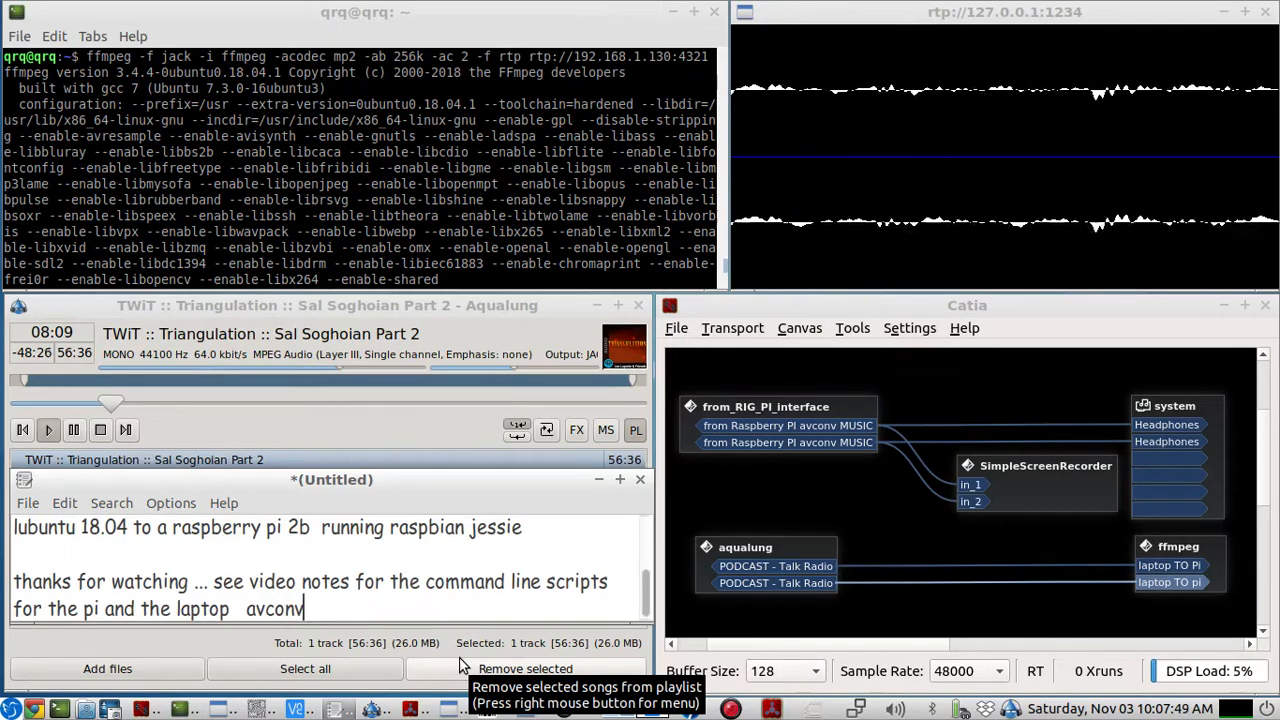
{"action": "type", "text": "/m"}
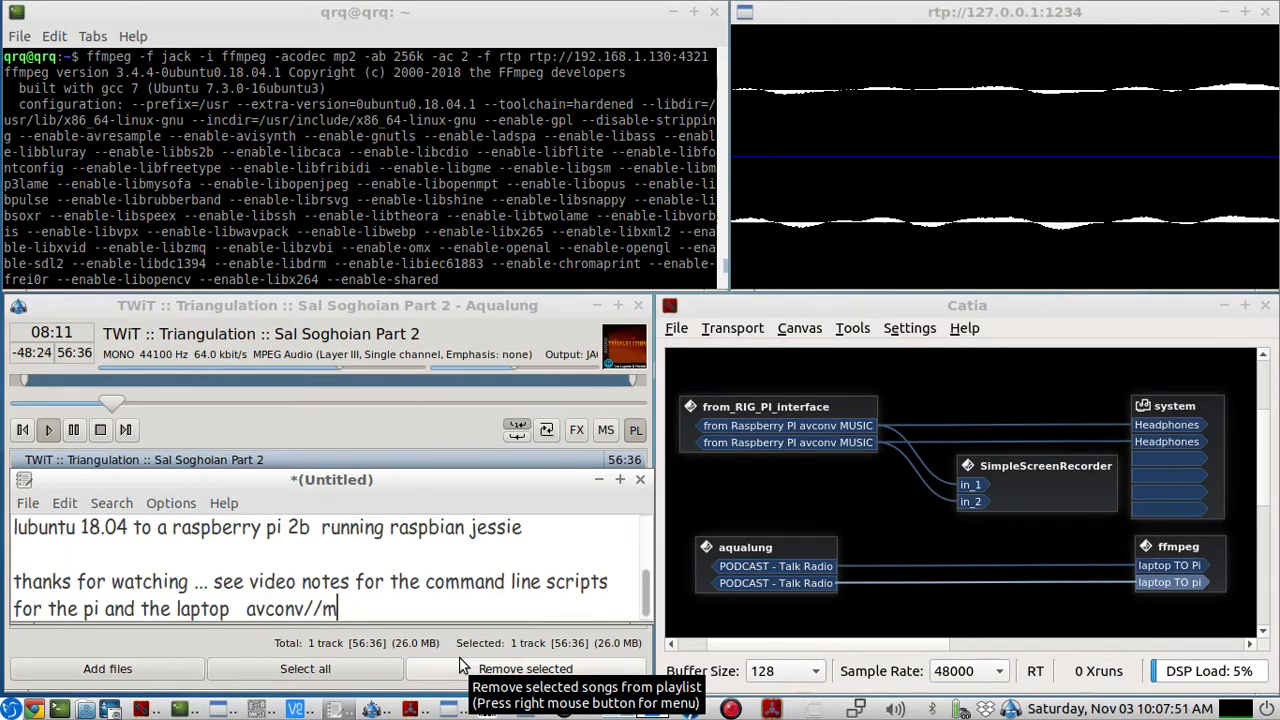
{"action": "type", "text": "ffmpeg"}
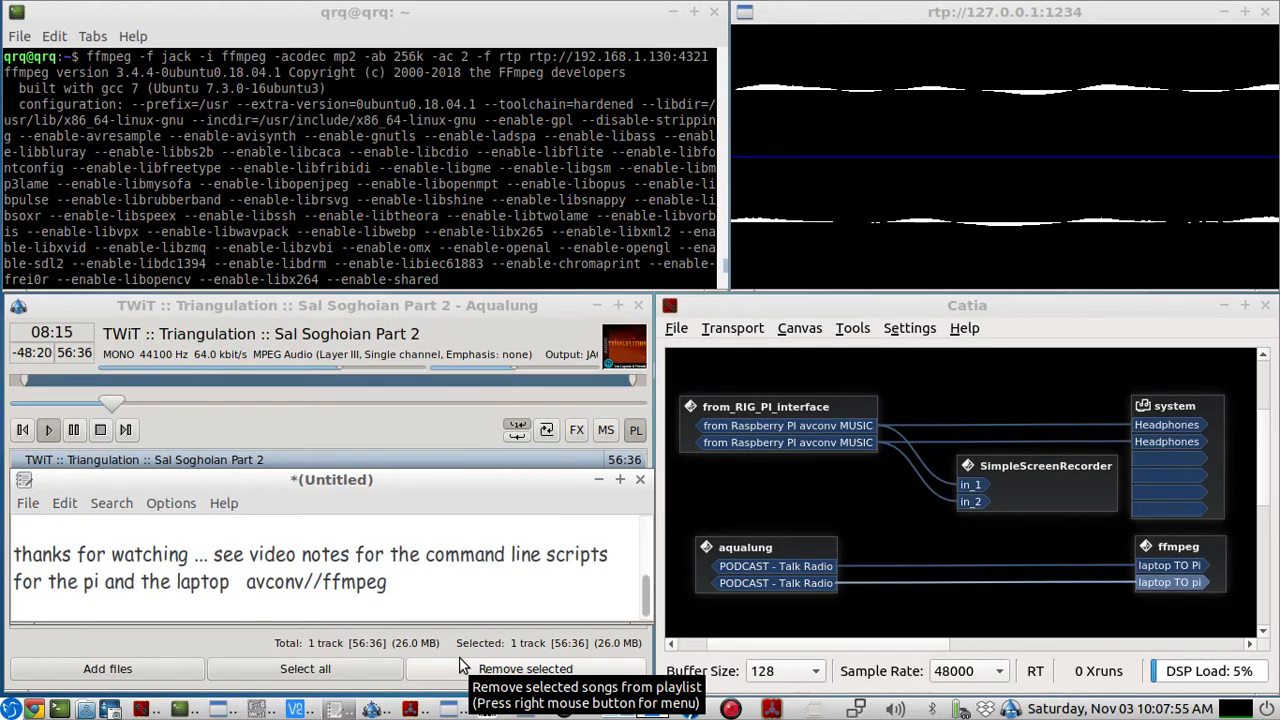
{"action": "mouse_move", "coordinate": [756, 624]}
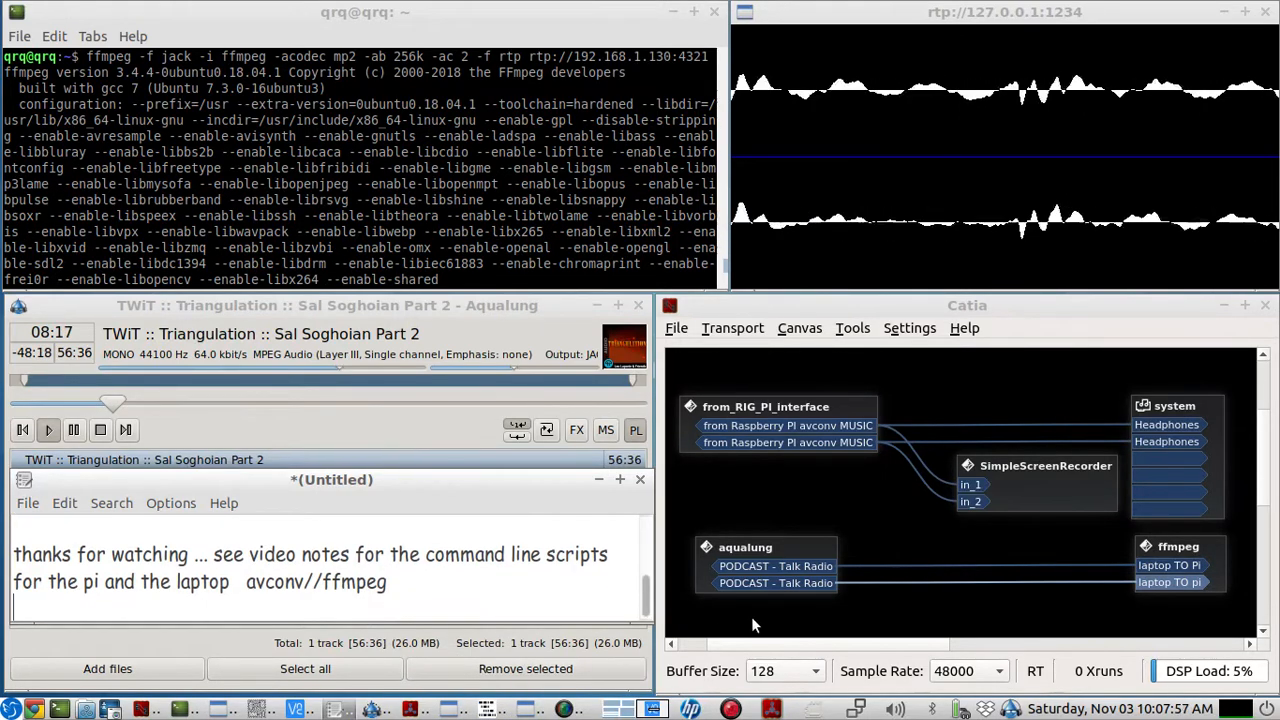